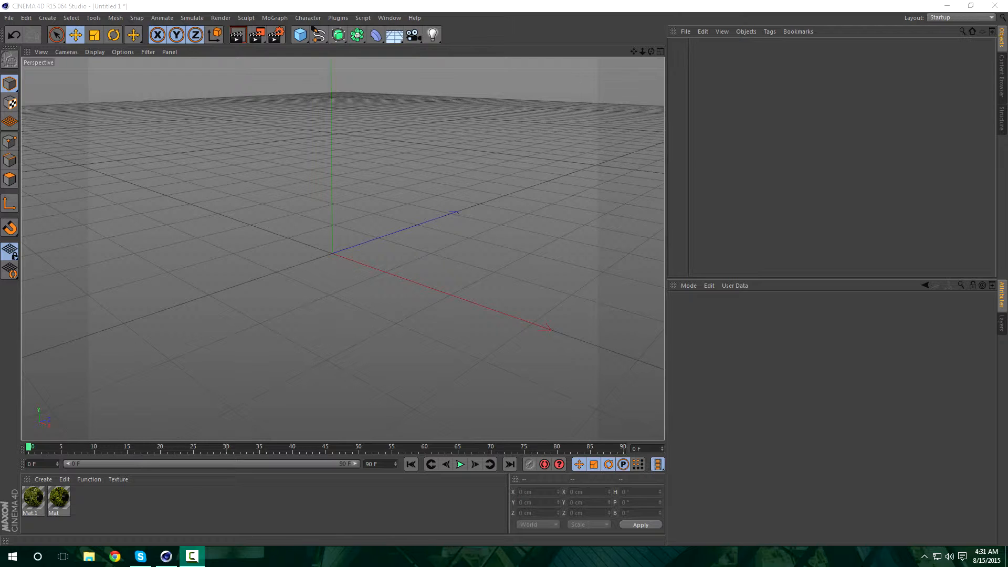
pyautogui.moveTo(430, 362)
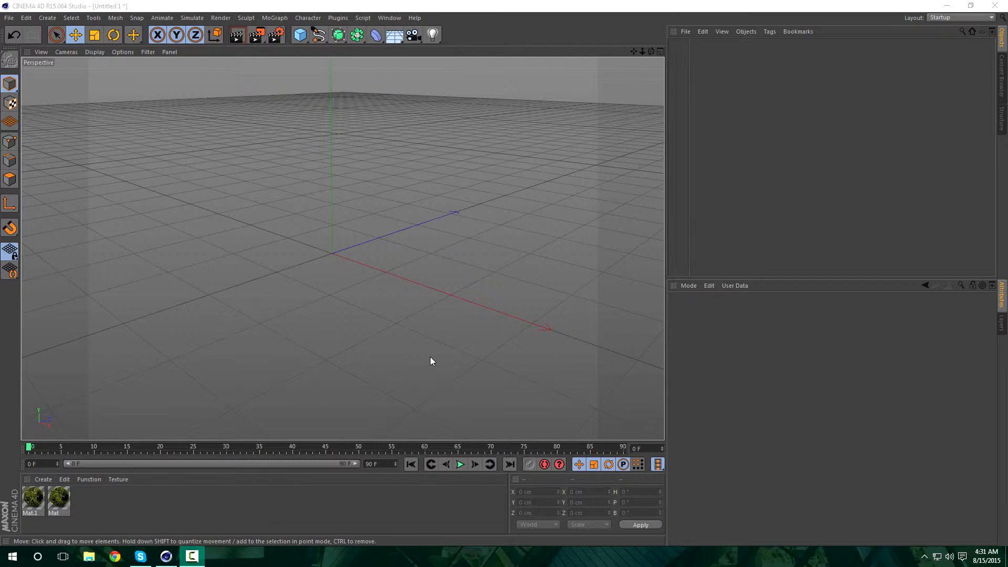
pyautogui.moveTo(160, 486)
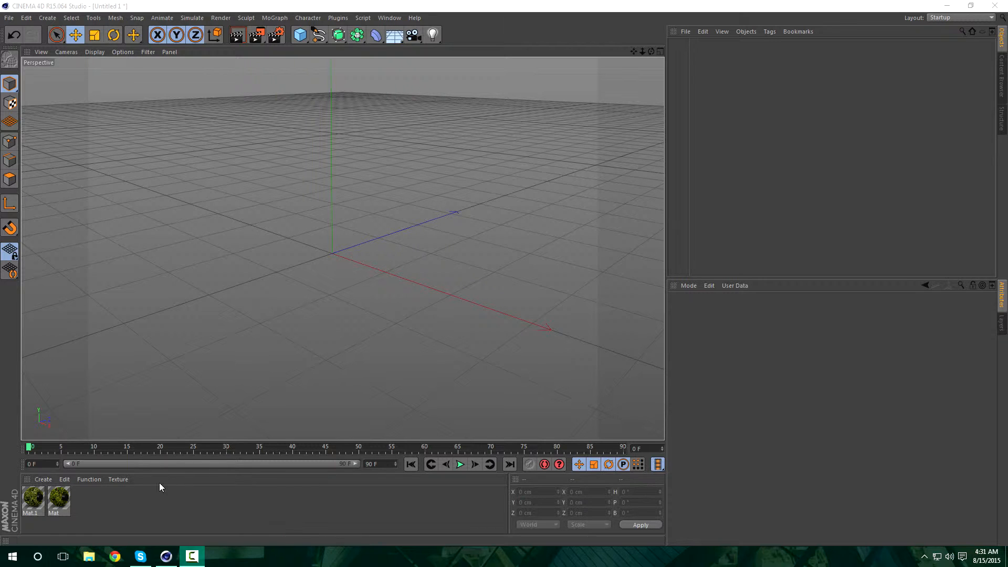
pyautogui.moveTo(615, 449)
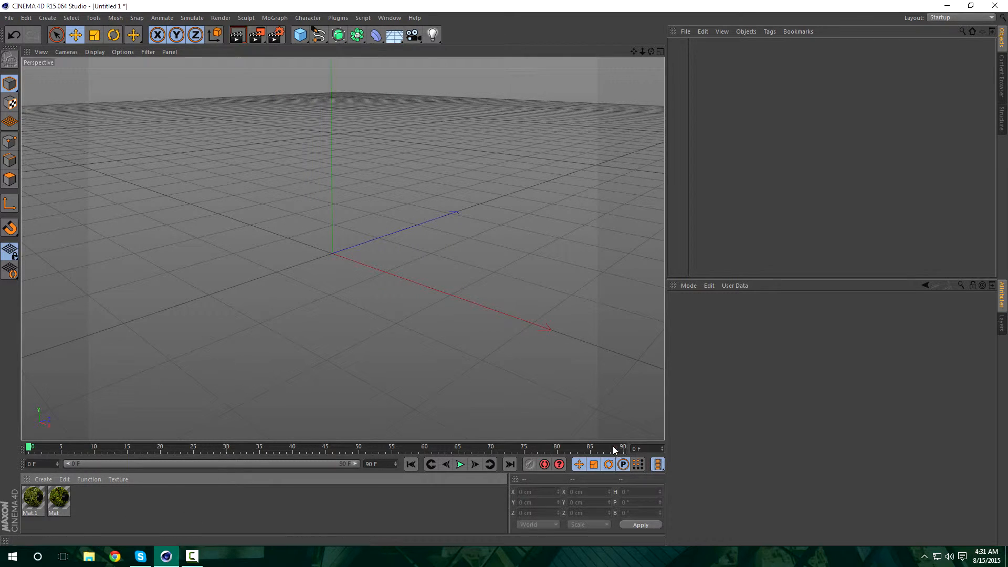
pyautogui.moveTo(605, 198)
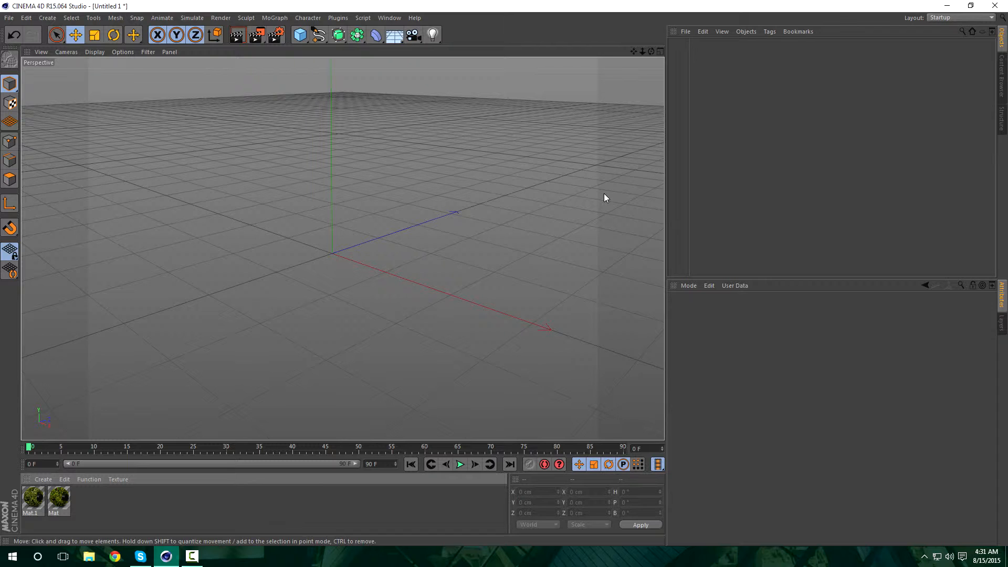
pyautogui.moveTo(544, 362)
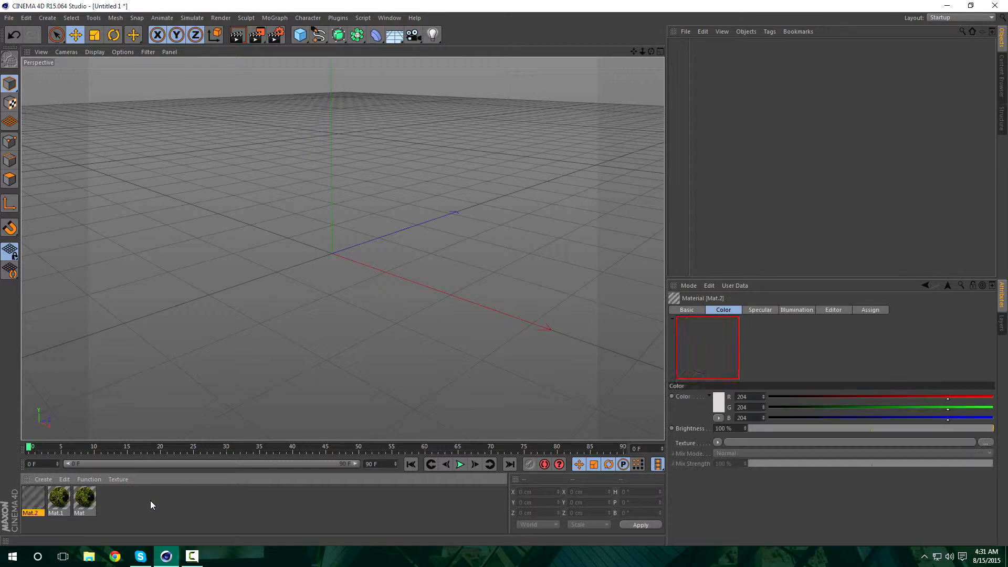
# Bring up Mat.2 in the full Material Editor on its Color channel.
pyautogui.doubleClick(31, 500)
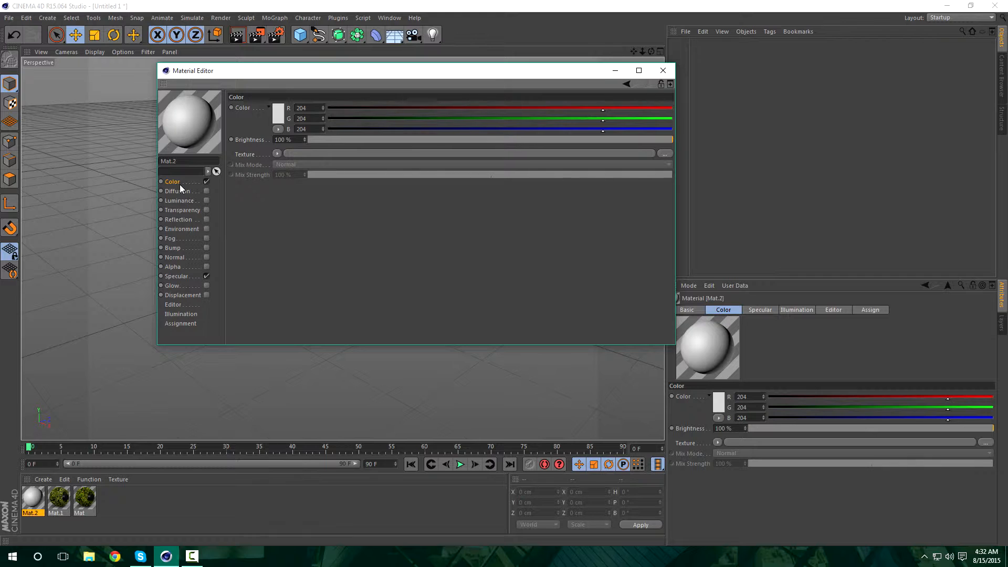
pyautogui.moveTo(303, 154)
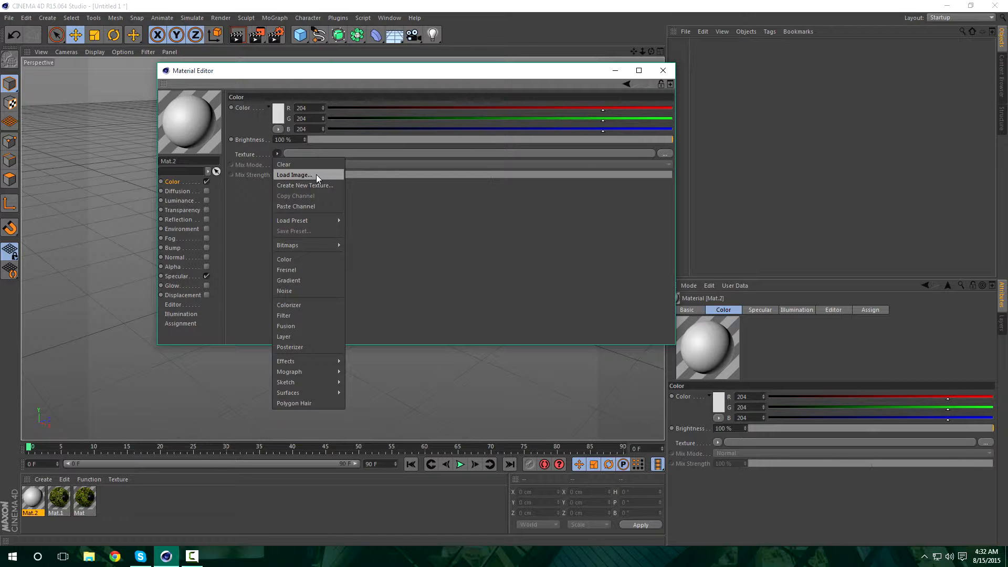
# Load 8545929-Moss-texture-on-old-tree-bark--Stock-Photo.jpg as the Color texture, keeping MIP sampling.
pyautogui.click(293, 175)
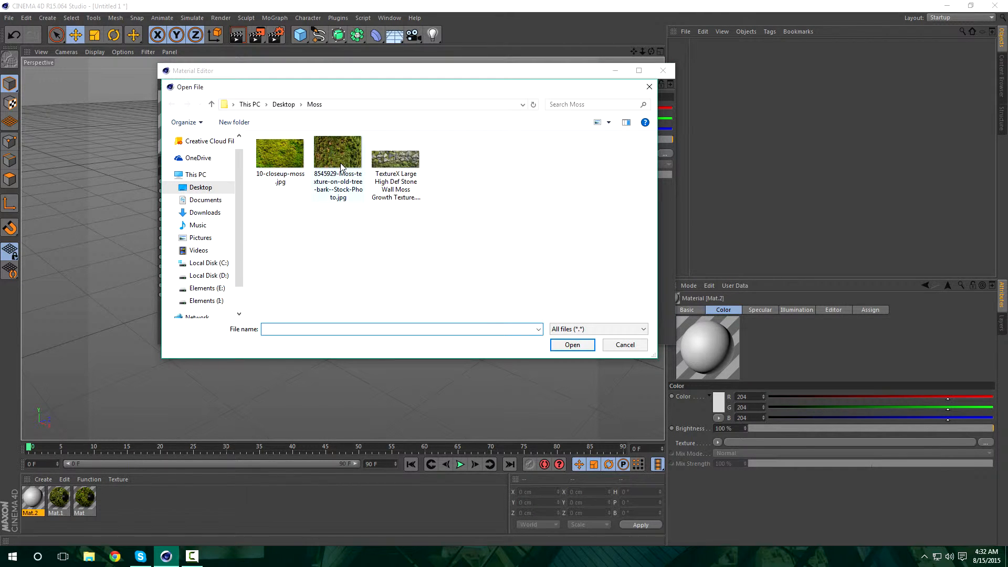
pyautogui.click(338, 155)
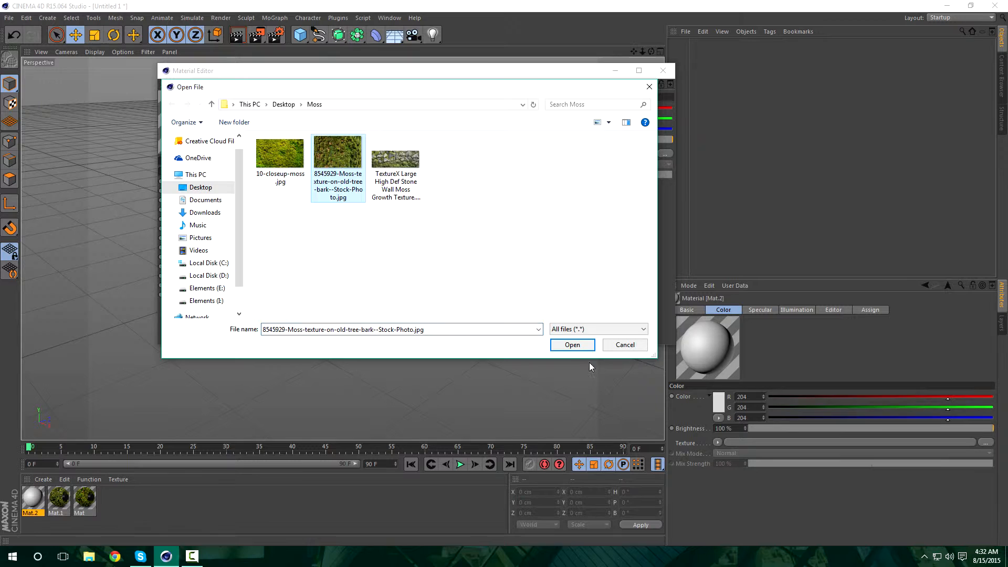
pyautogui.click(572, 345)
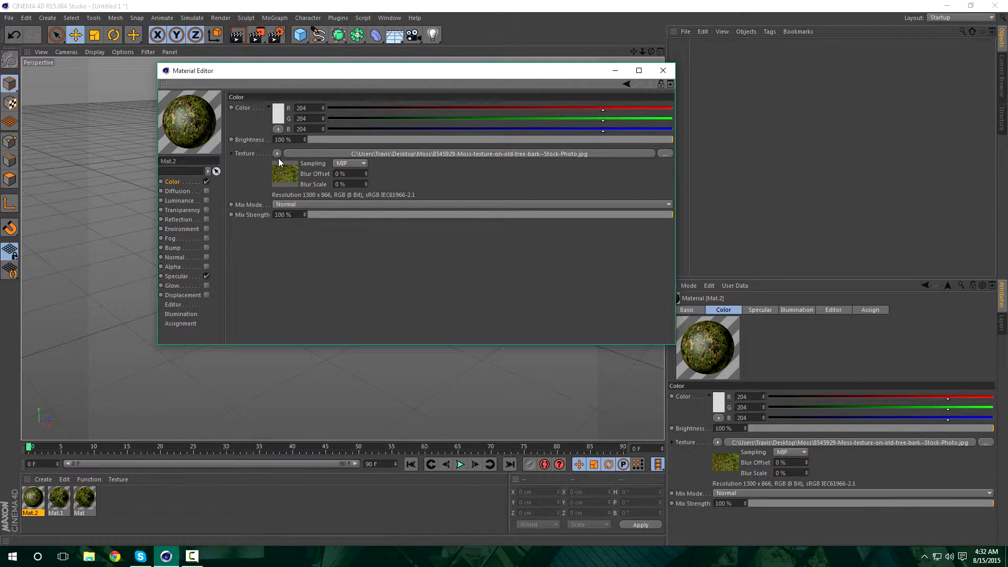
pyautogui.click(362, 164)
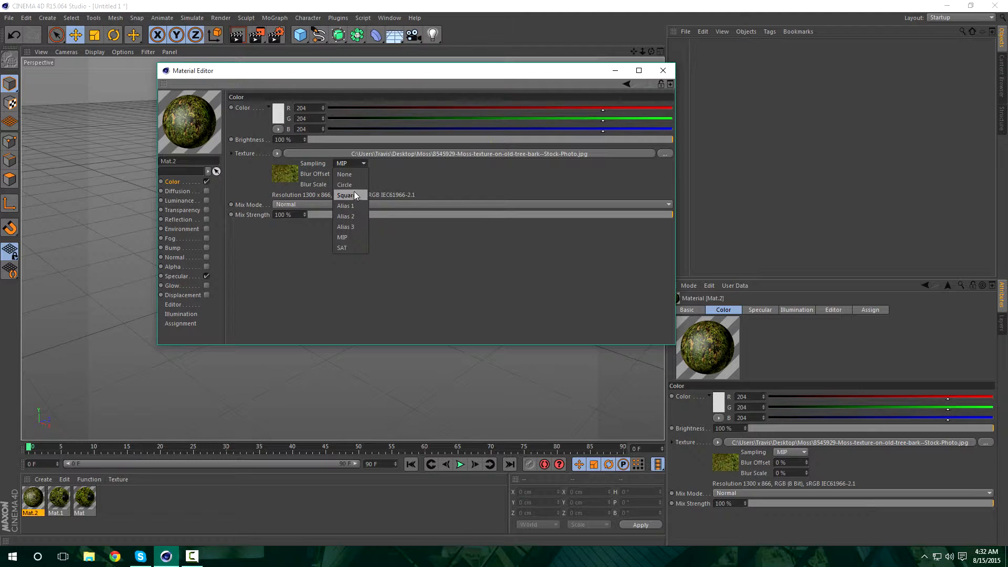
pyautogui.click(278, 154)
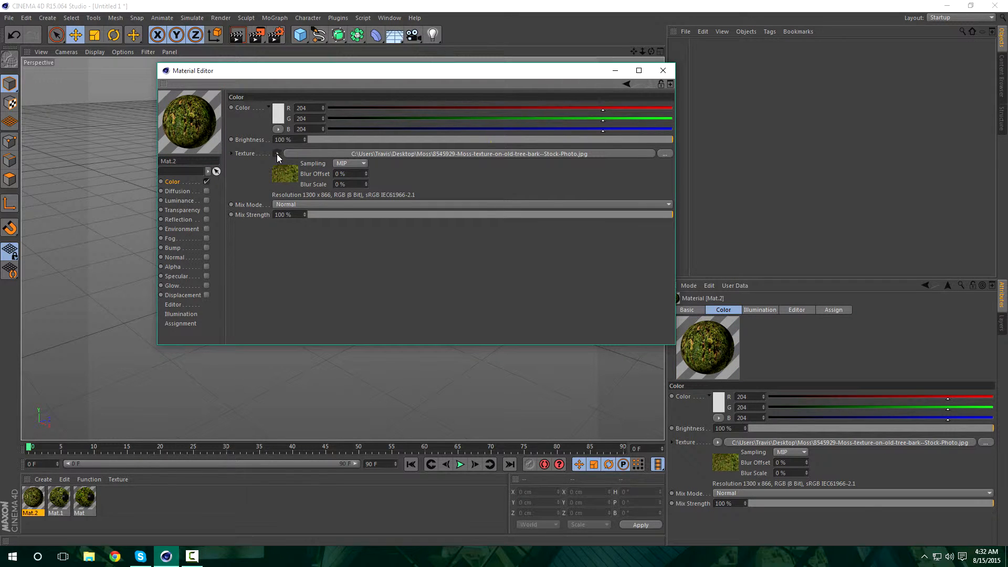
# Convert the Color texture to a Layer shader and add the TextureX stone wall moss image above the bark photo.
pyautogui.click(277, 153)
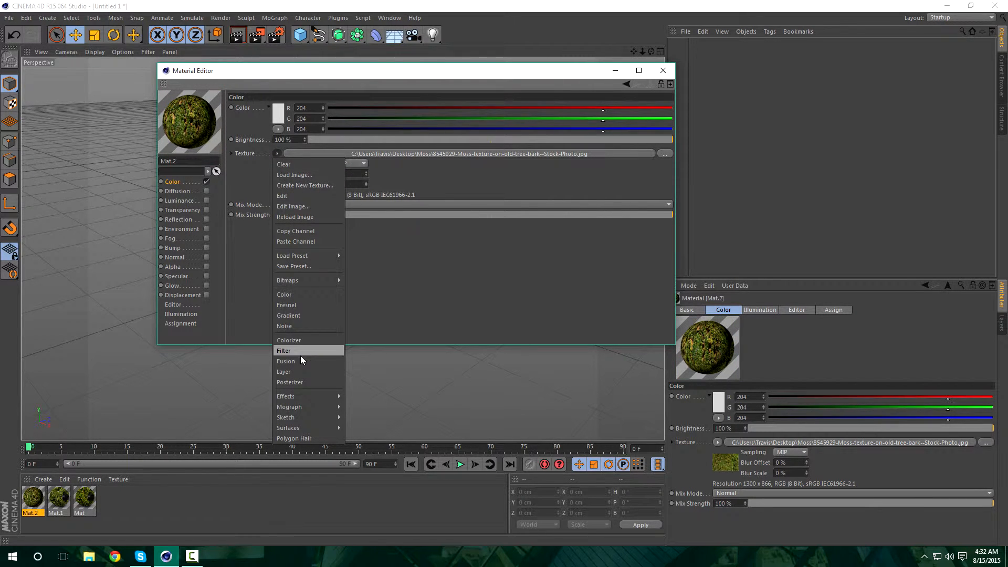
pyautogui.click(285, 372)
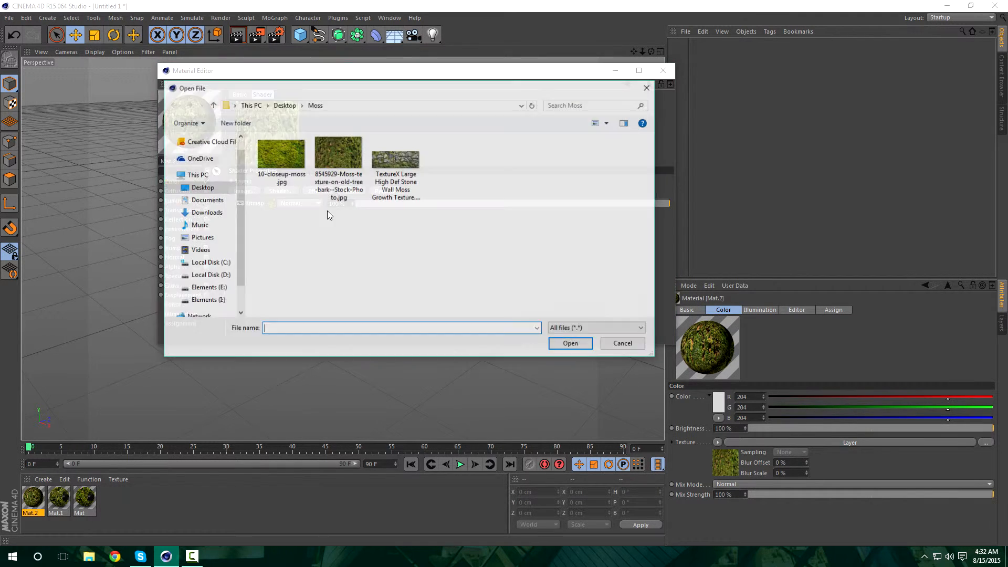
pyautogui.click(396, 158)
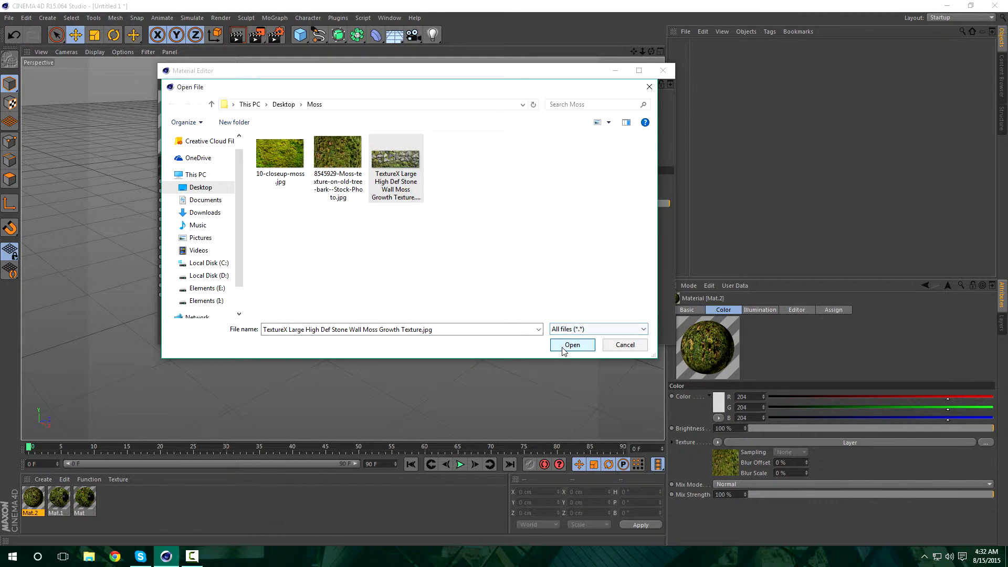
pyautogui.click(571, 346)
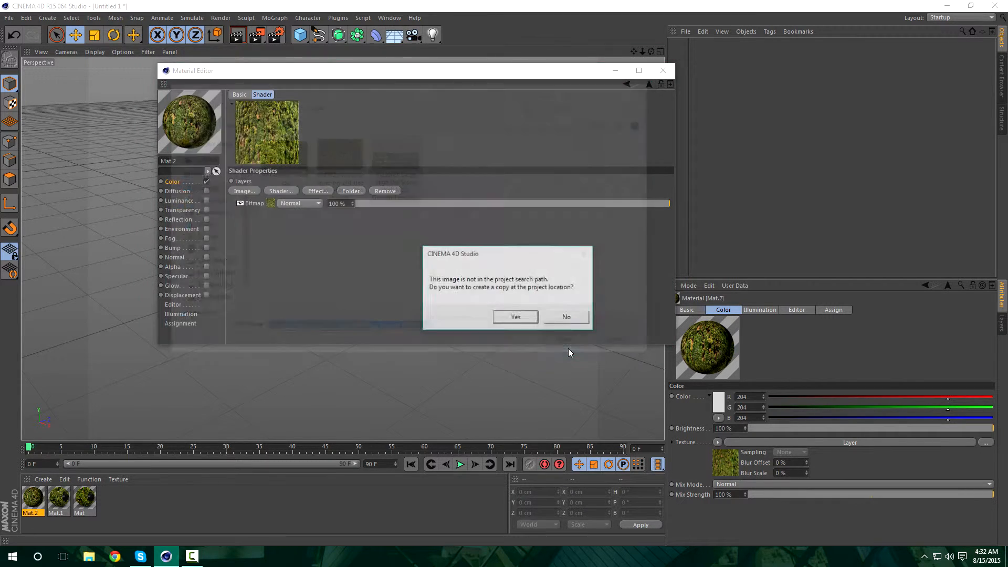
pyautogui.click(565, 316)
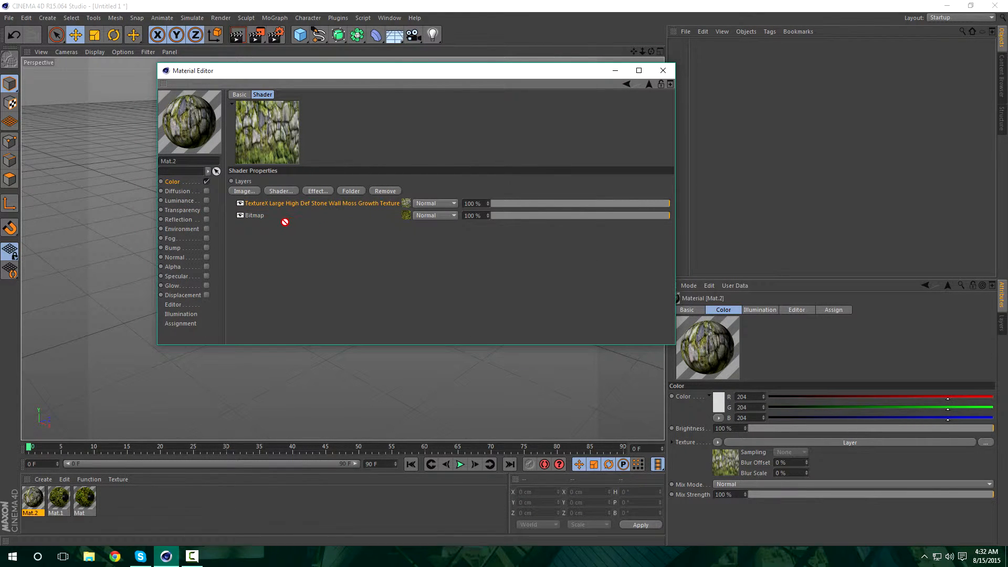
pyautogui.moveTo(440, 246)
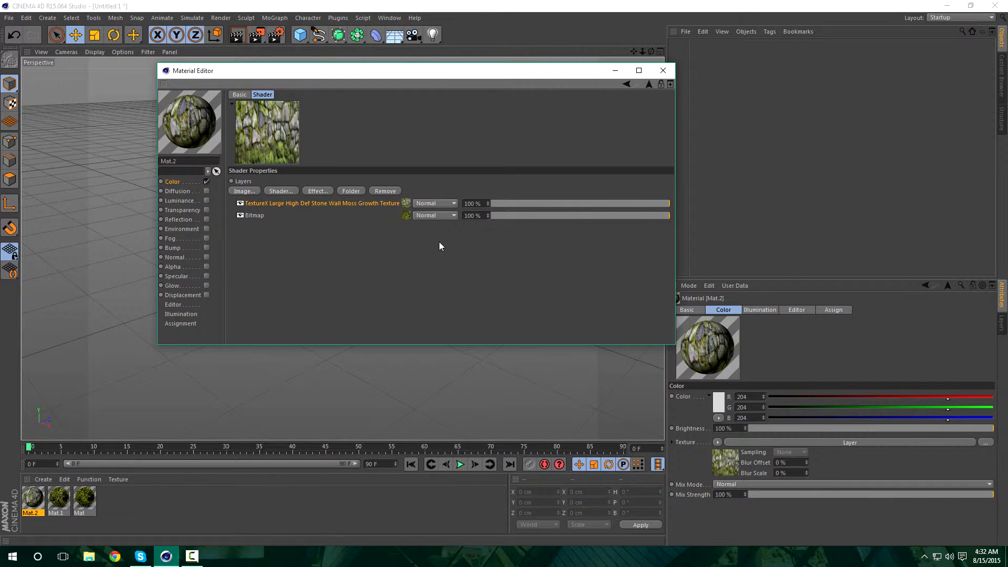
# Blend the stone wall moss layer in Hard Light and start adding another image layer.
pyautogui.click(434, 203)
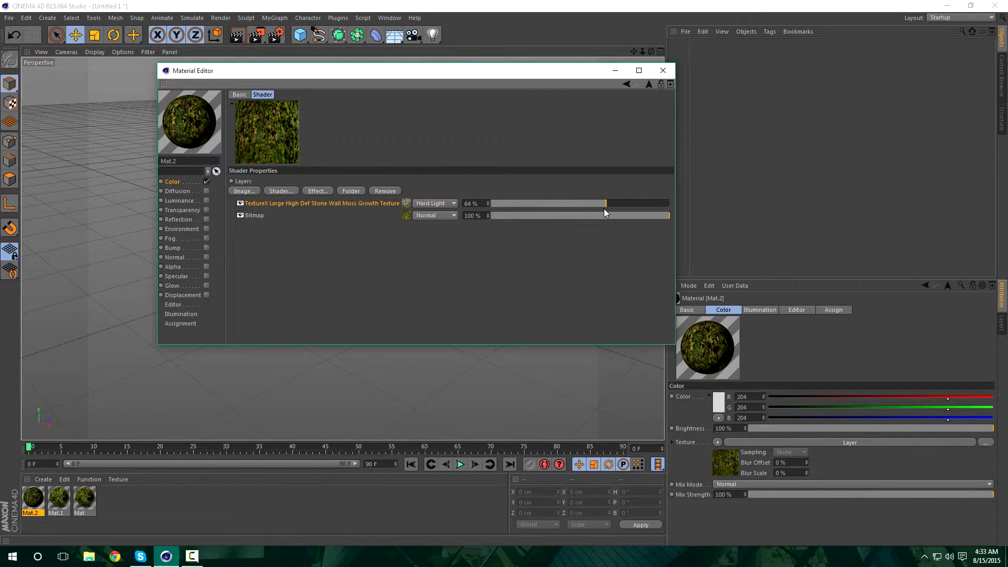
pyautogui.moveTo(479, 234)
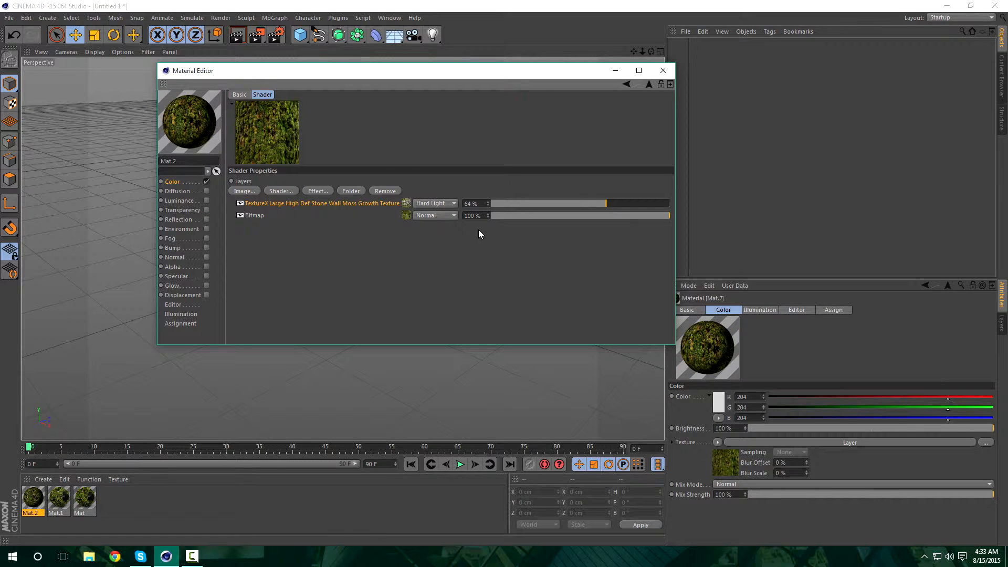
pyautogui.moveTo(370, 213)
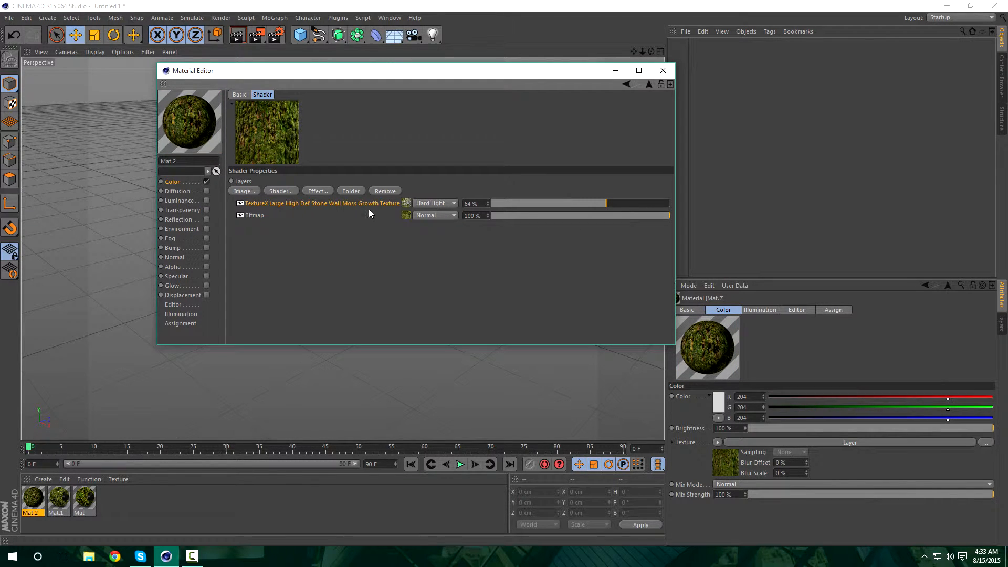
pyautogui.click(242, 192)
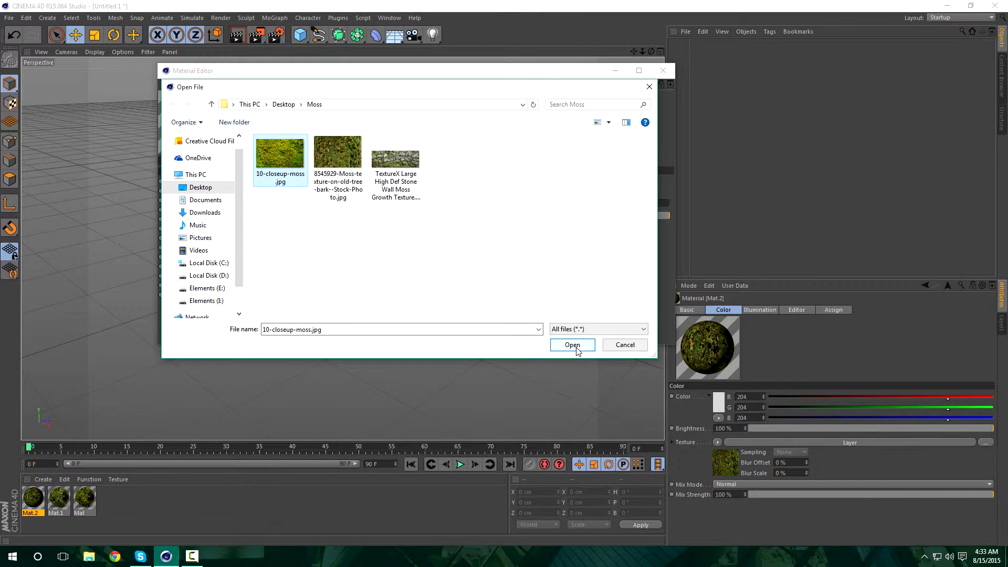
# Load 10-closeup-moss as a layer, reorder the stone wall layer to the top and set it to Overlay.
pyautogui.click(571, 346)
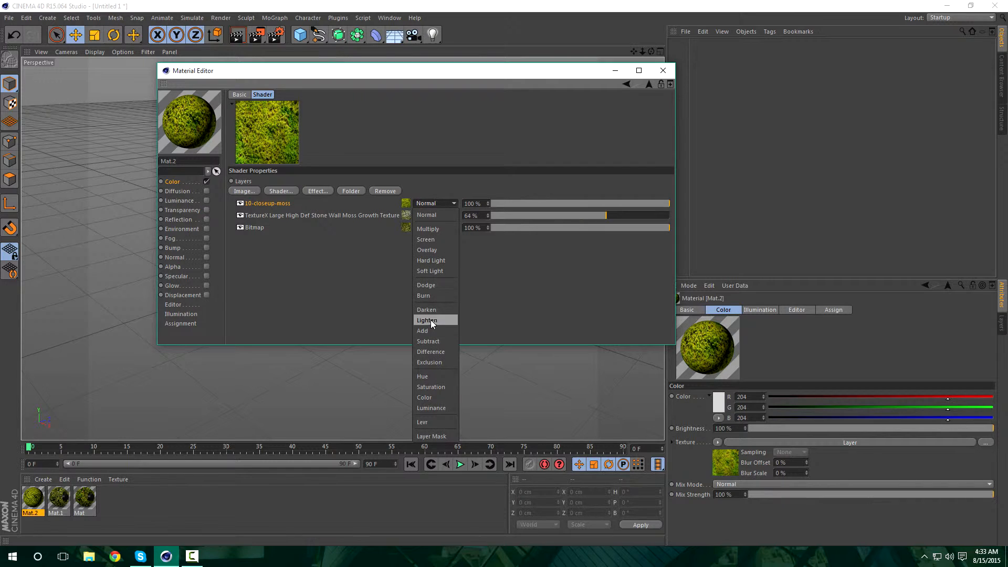
pyautogui.click(422, 331)
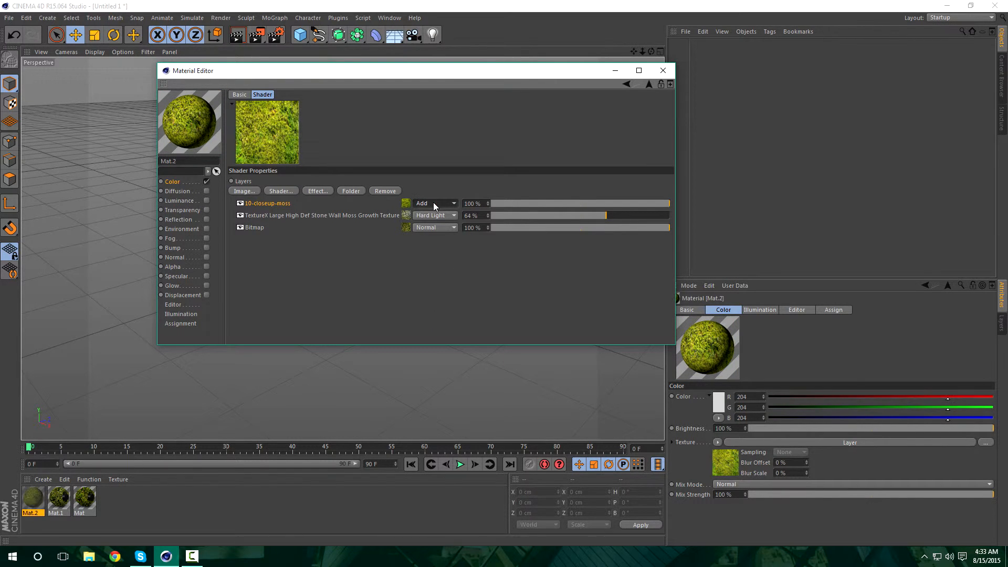
pyautogui.click(434, 202)
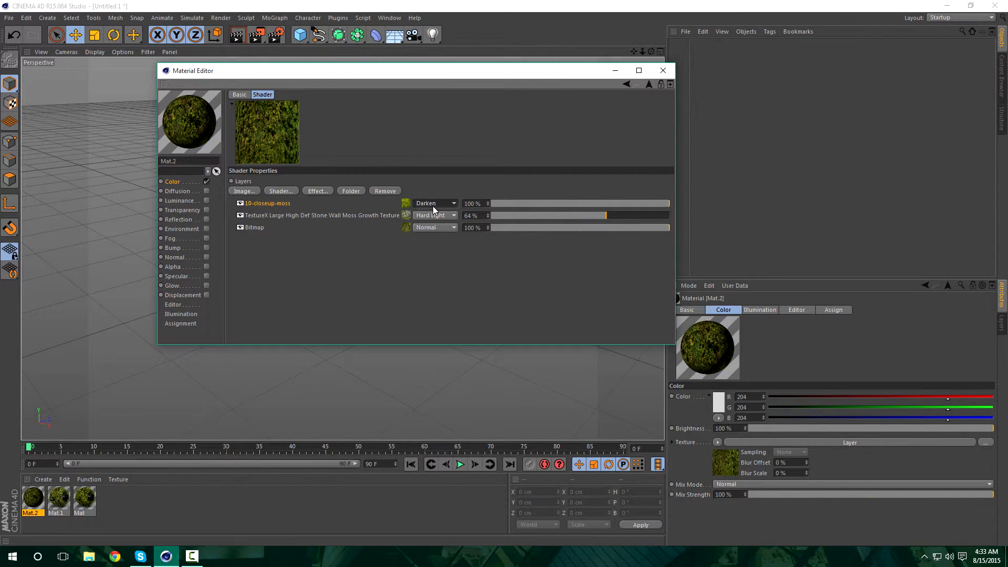
pyautogui.click(435, 203)
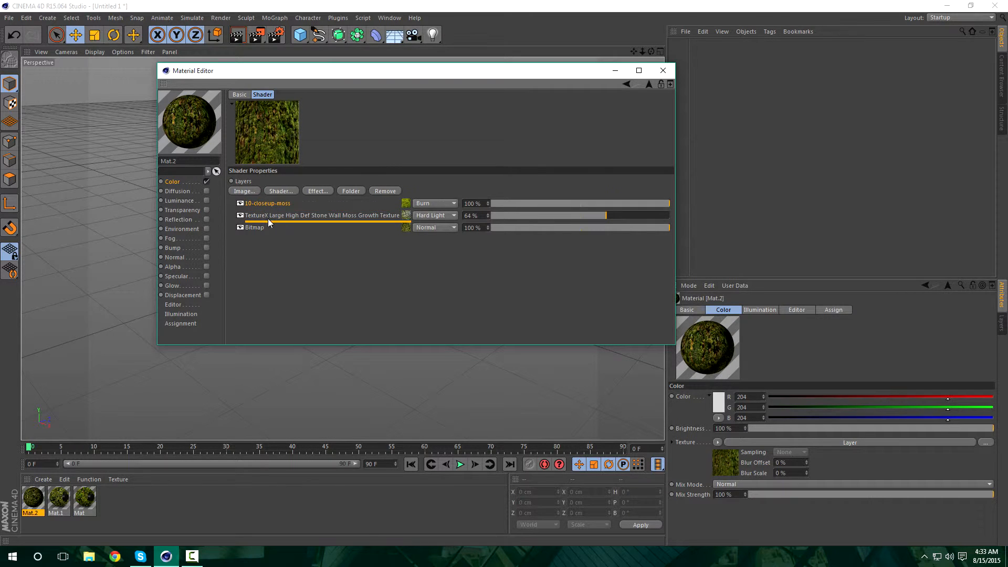
pyautogui.moveTo(289, 203); pyautogui.dragTo(290, 215)
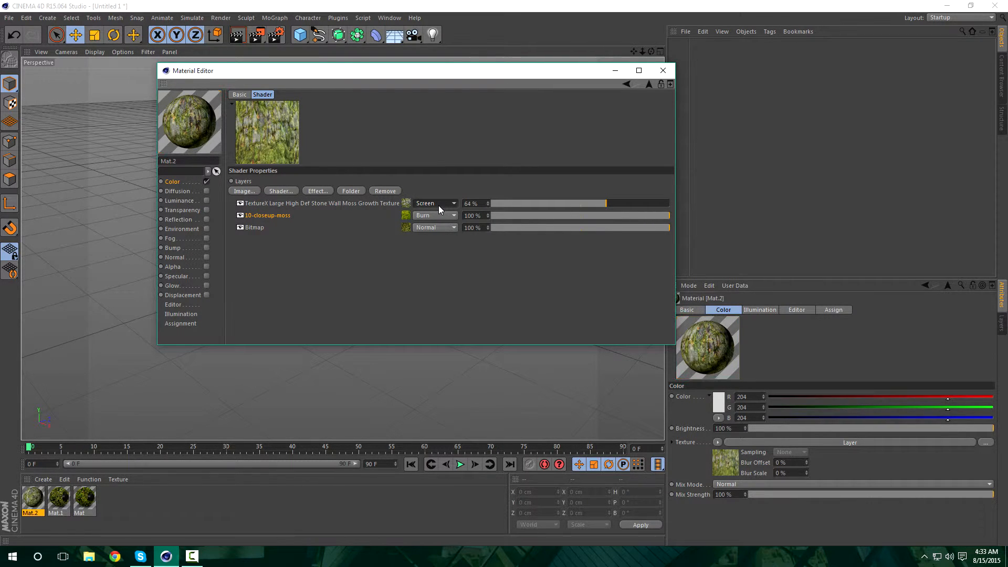
pyautogui.click(435, 203)
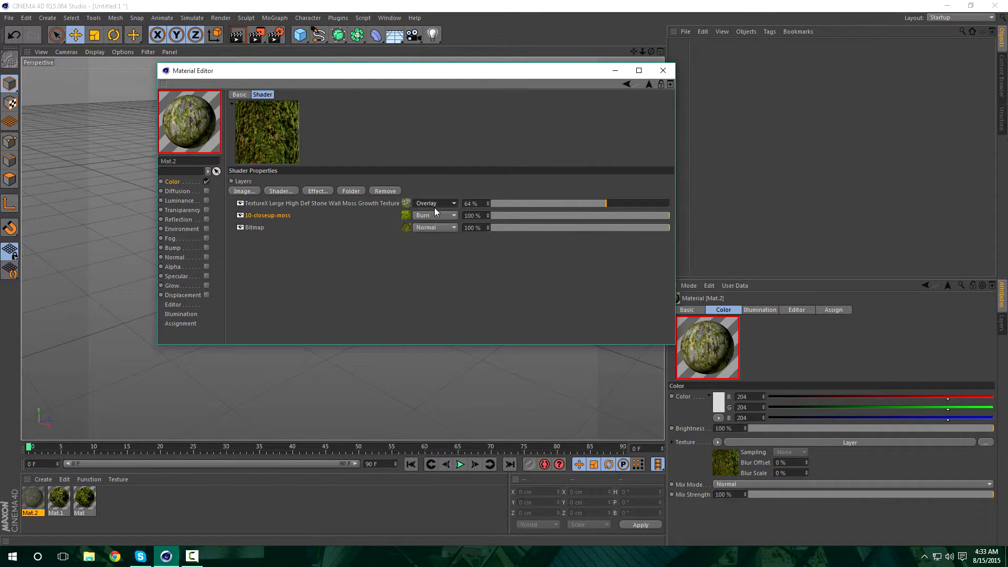
pyautogui.click(434, 203)
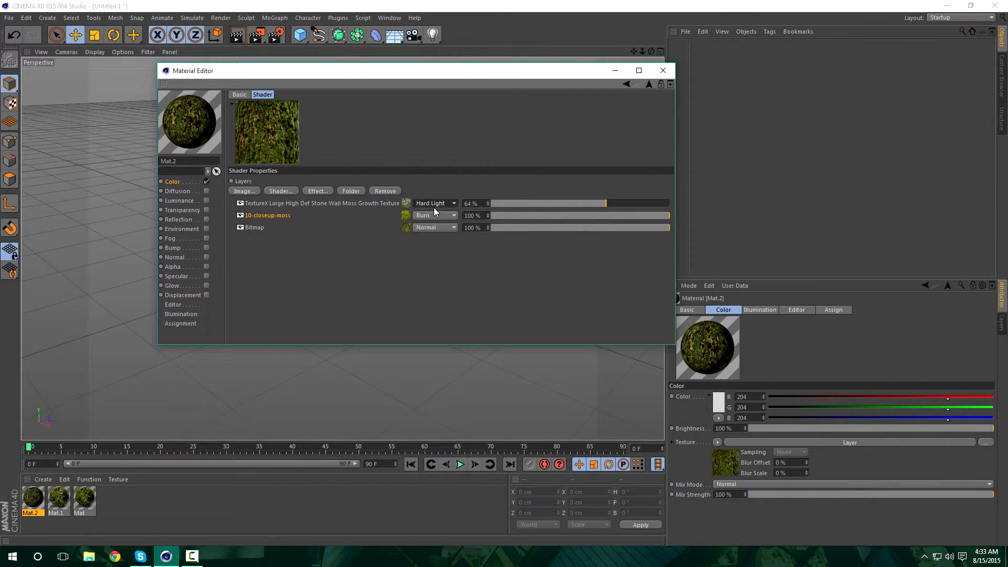
pyautogui.click(436, 203)
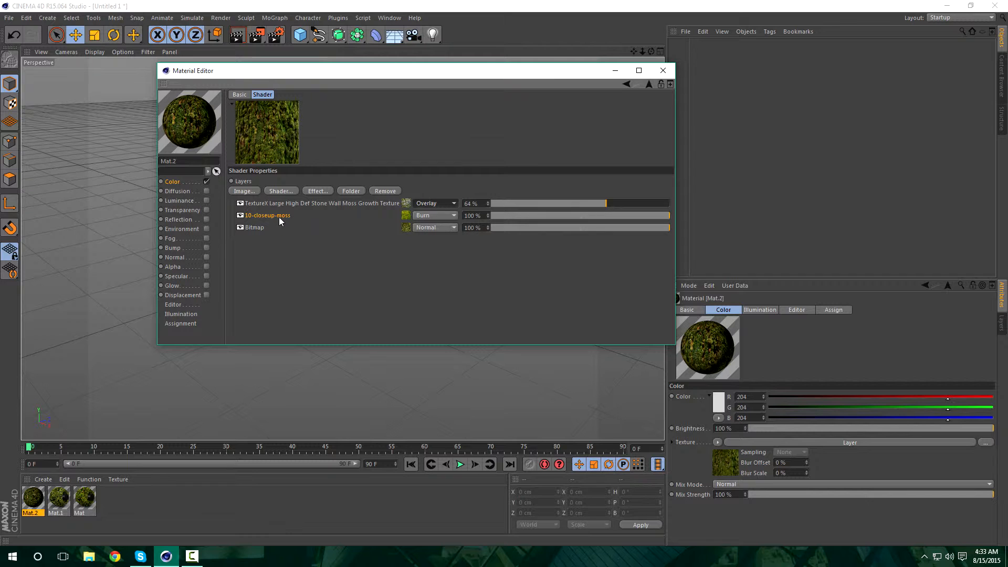
# Blend the close-up moss layer in Lighten mode at 40% opacity.
pyautogui.click(435, 214)
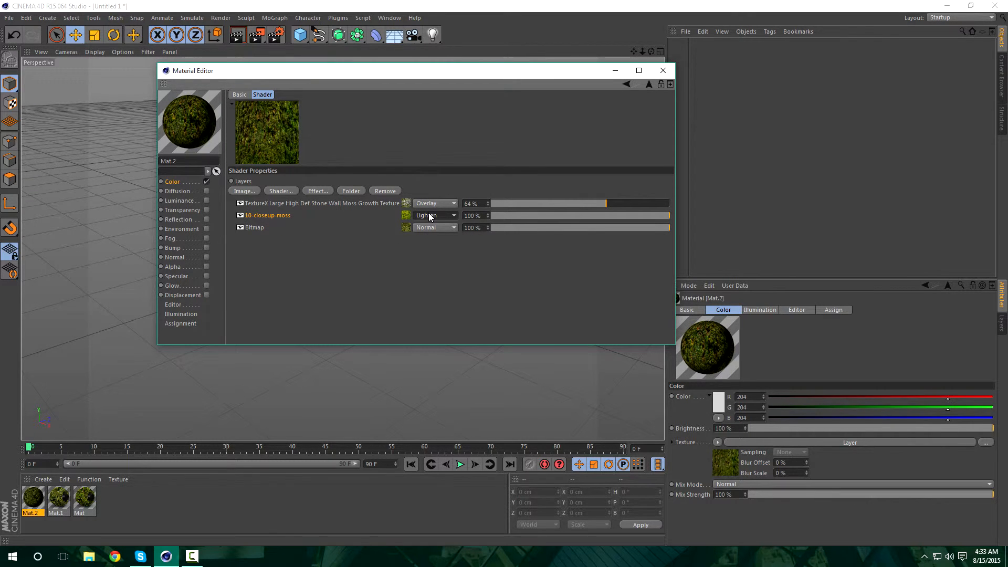
pyautogui.click(434, 214)
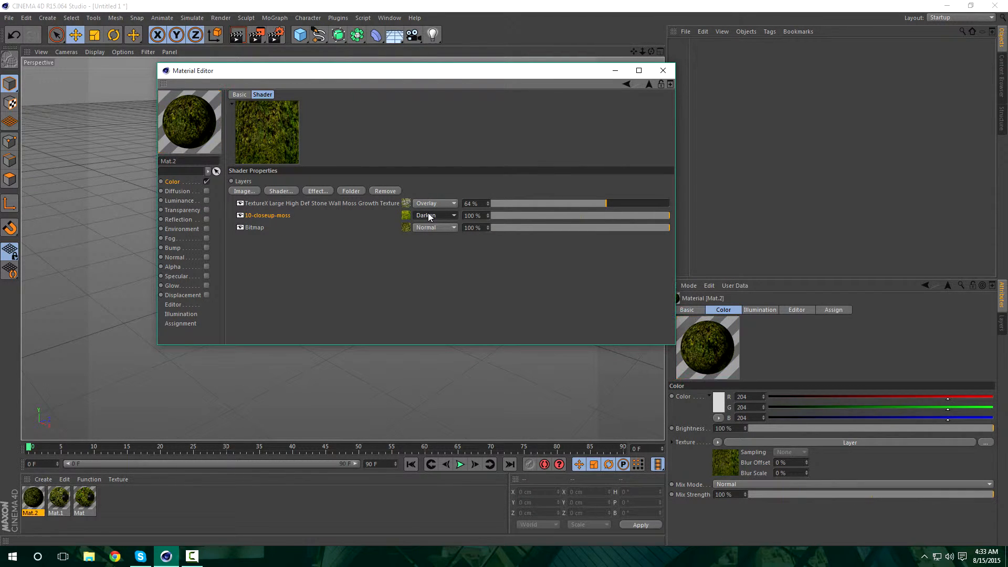
pyautogui.click(434, 214)
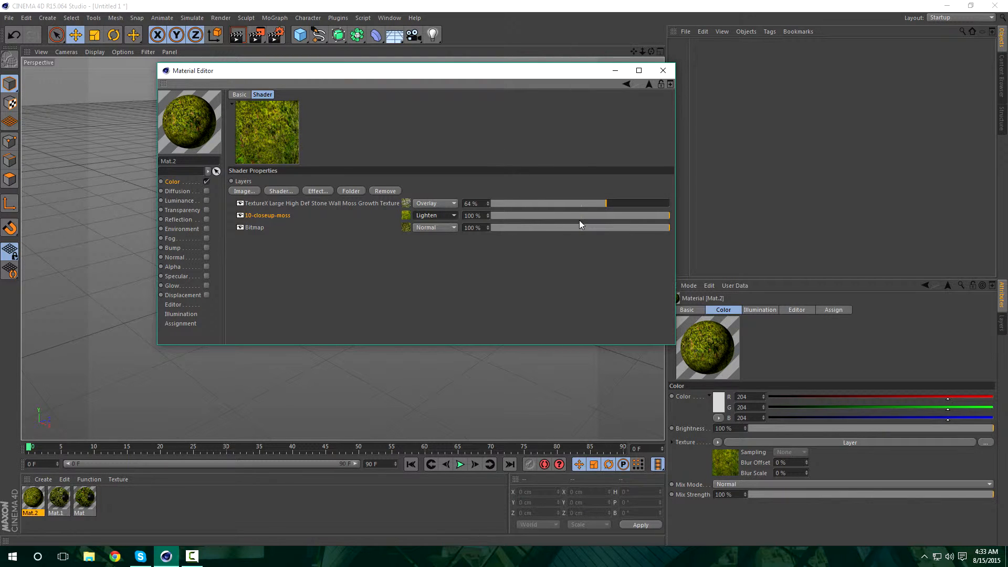
pyautogui.moveTo(643, 215); pyautogui.dragTo(540, 215)
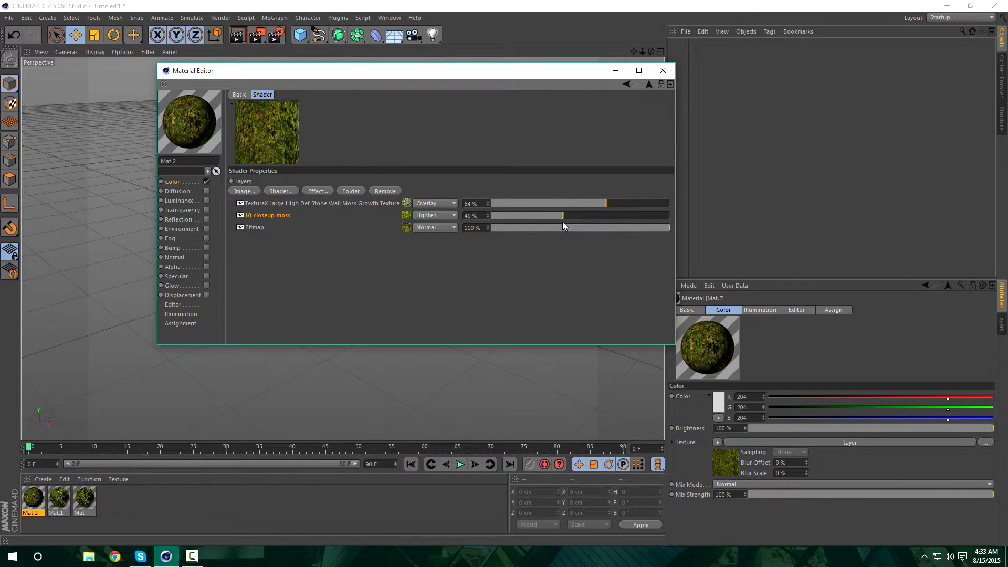
pyautogui.moveTo(351, 317)
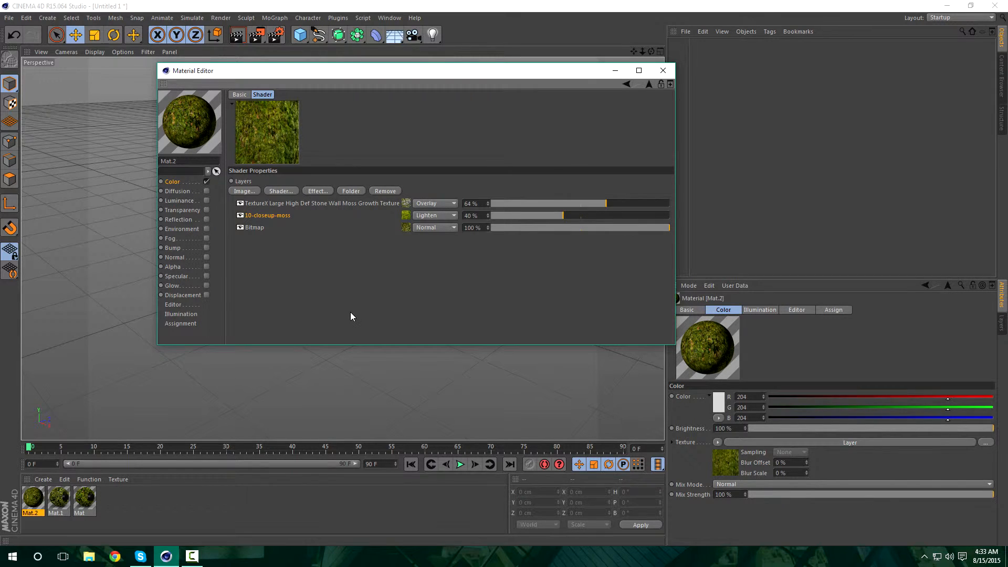
pyautogui.moveTo(569, 209)
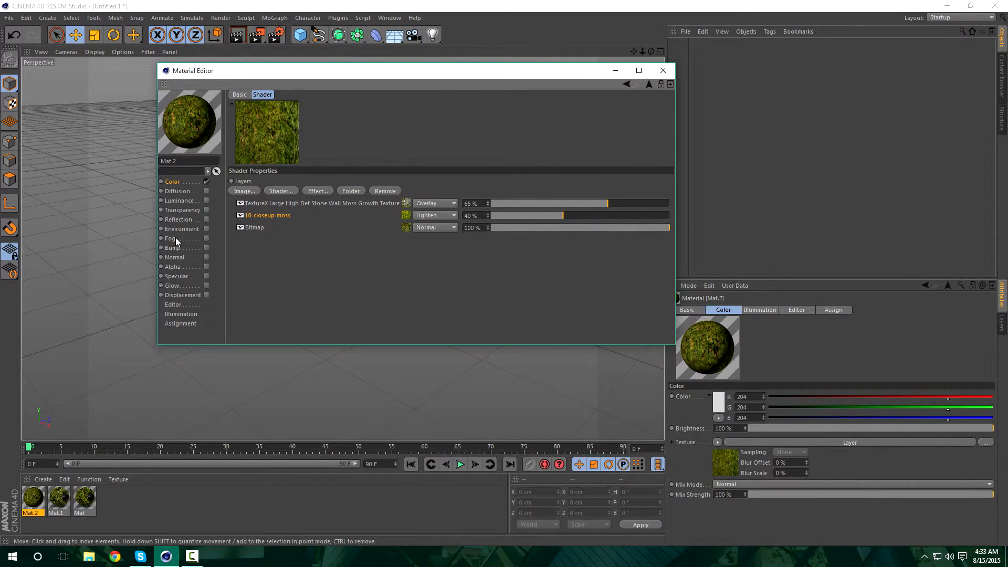
# Enable Displacement using the TextureX stone wall moss image at 20% strength, and switch on Glow.
pyautogui.click(278, 155)
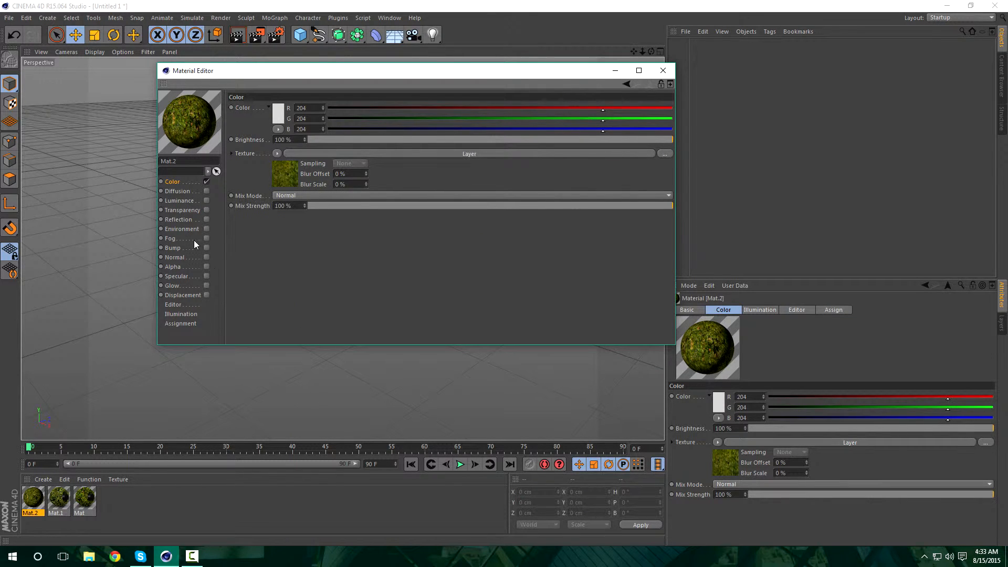
pyautogui.moveTo(201, 297)
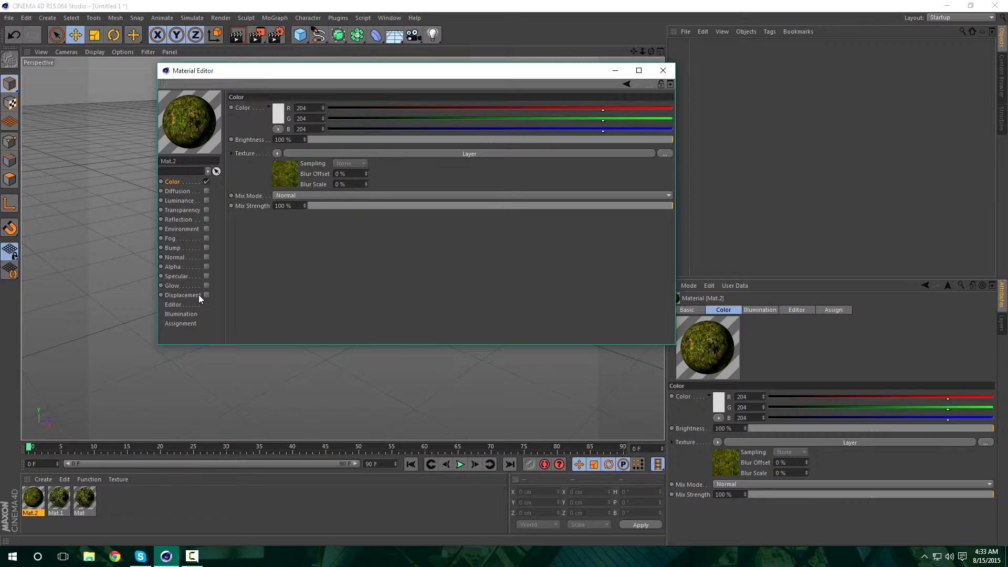
pyautogui.click(183, 295)
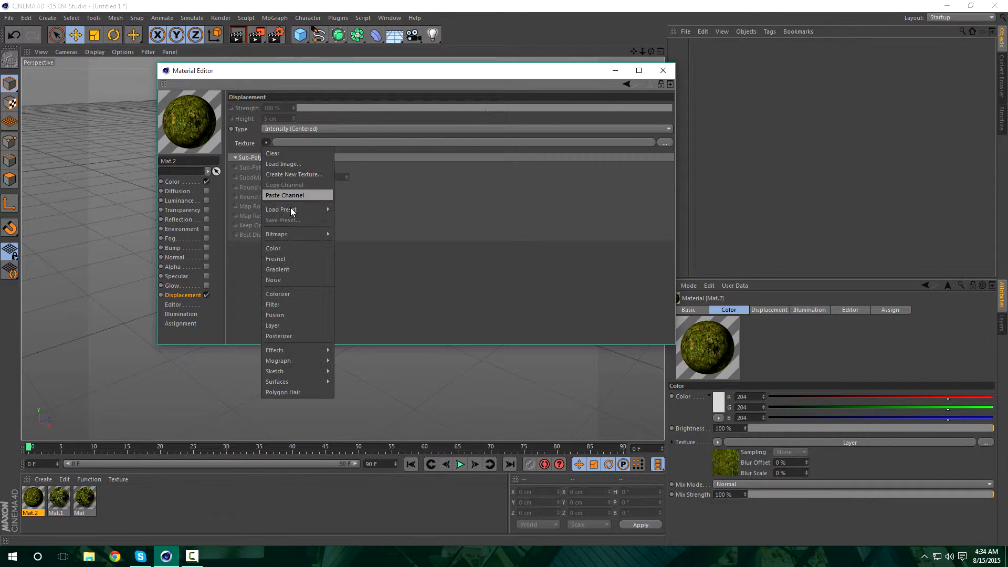
pyautogui.moveTo(293, 167)
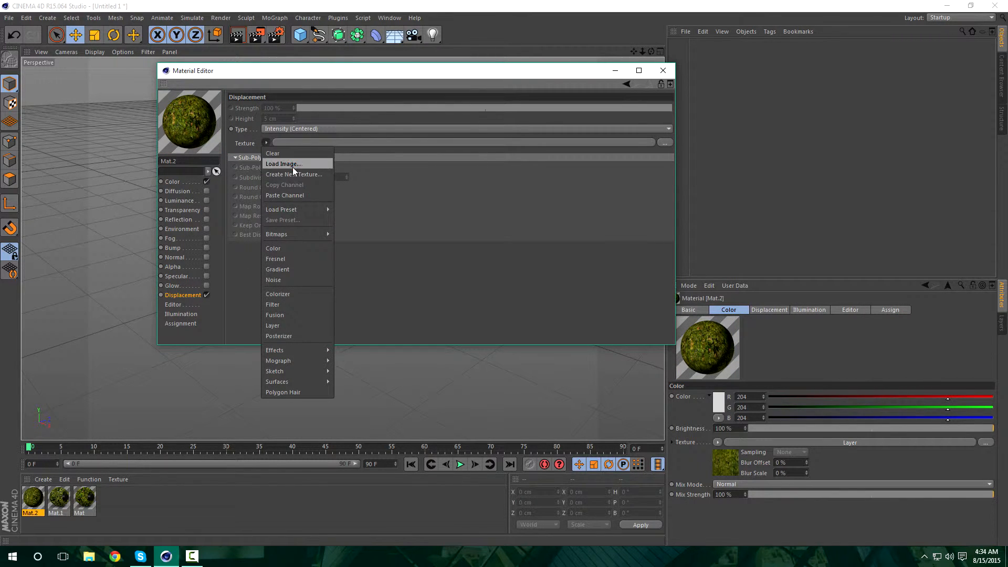
pyautogui.click(282, 164)
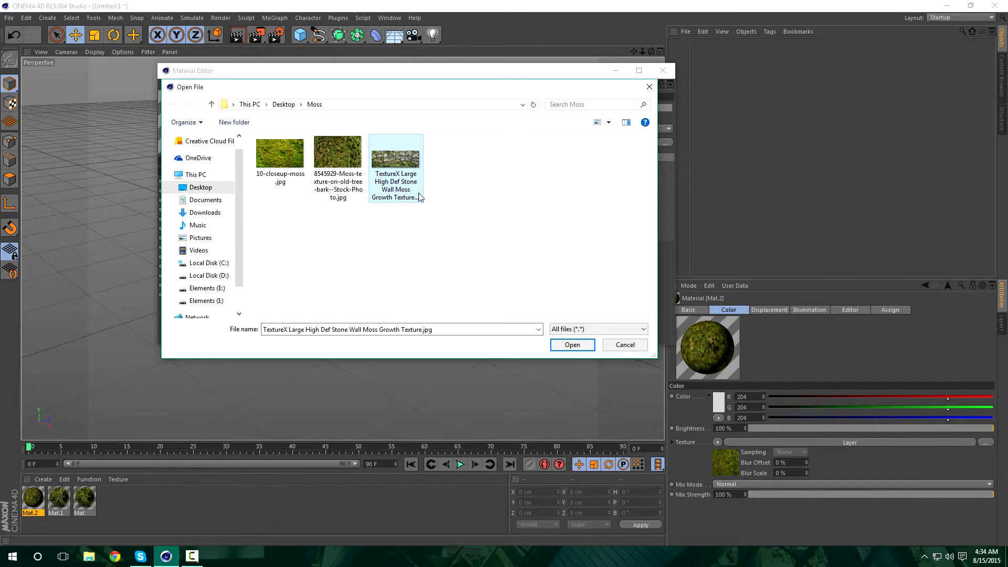
pyautogui.moveTo(394, 185)
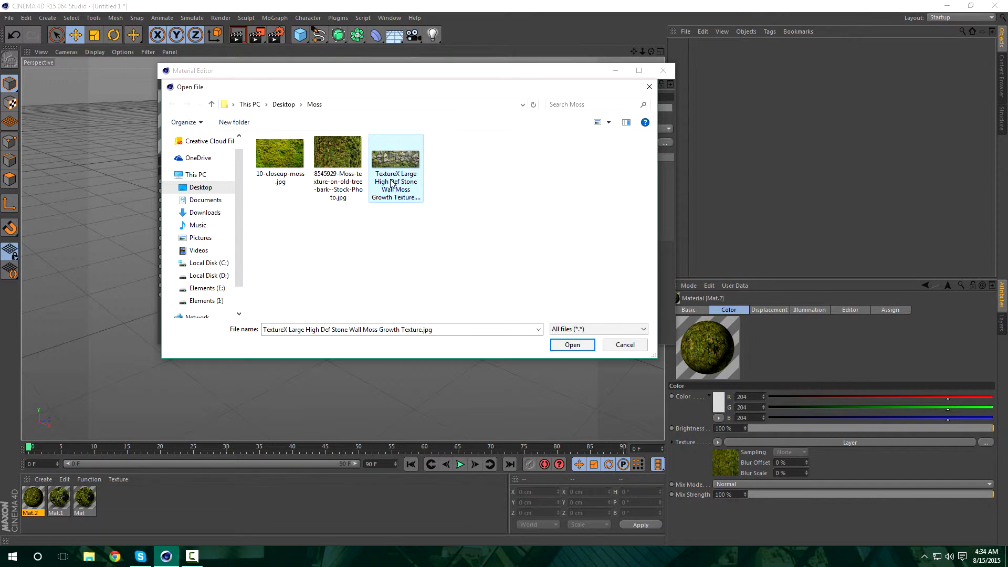
pyautogui.moveTo(394, 158)
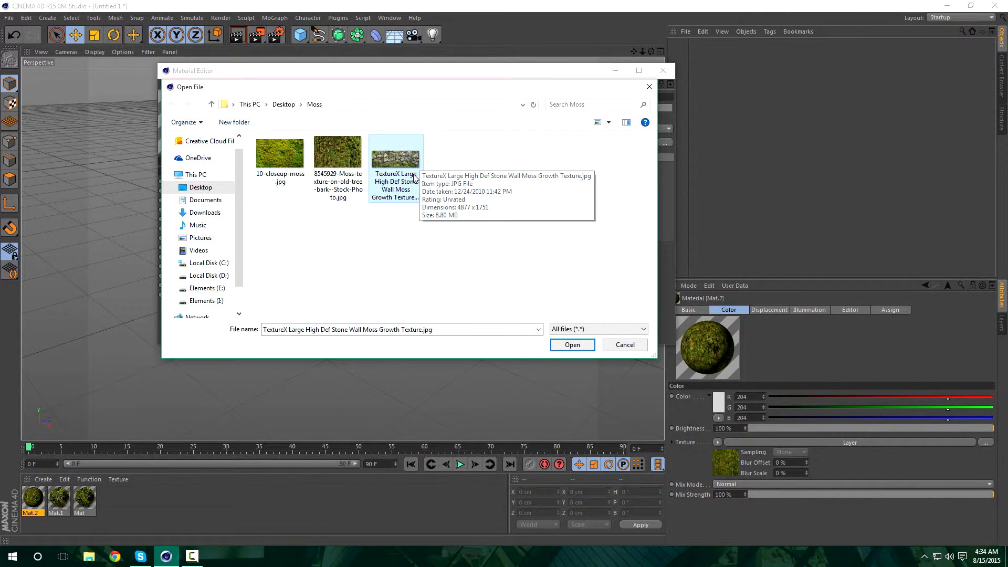
pyautogui.moveTo(407, 179)
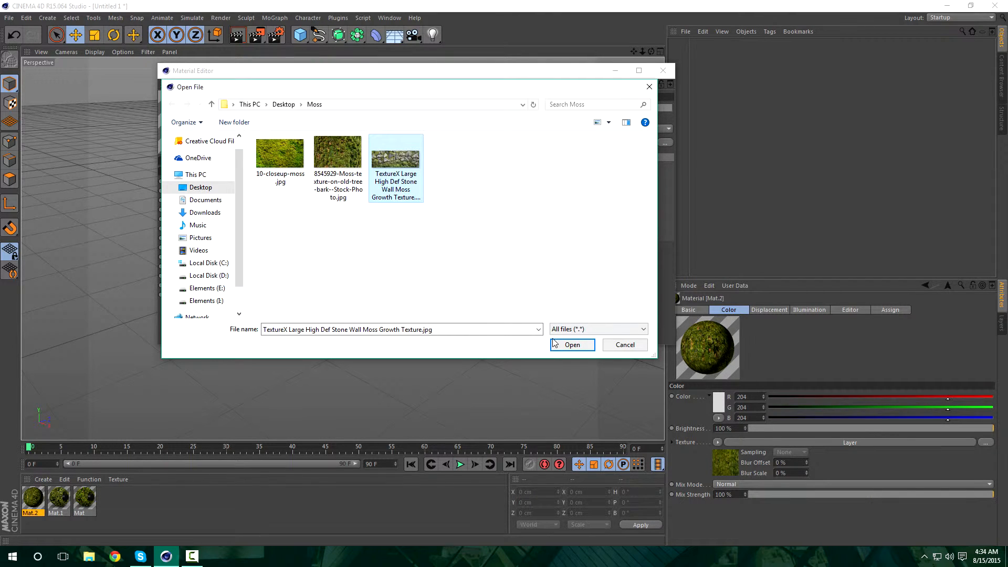
pyautogui.moveTo(442, 231)
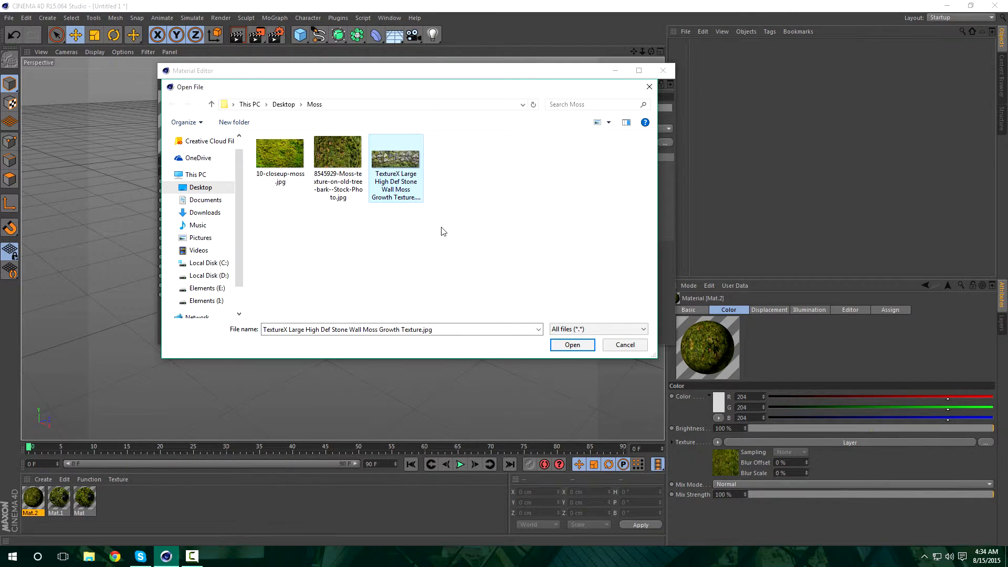
pyautogui.click(571, 345)
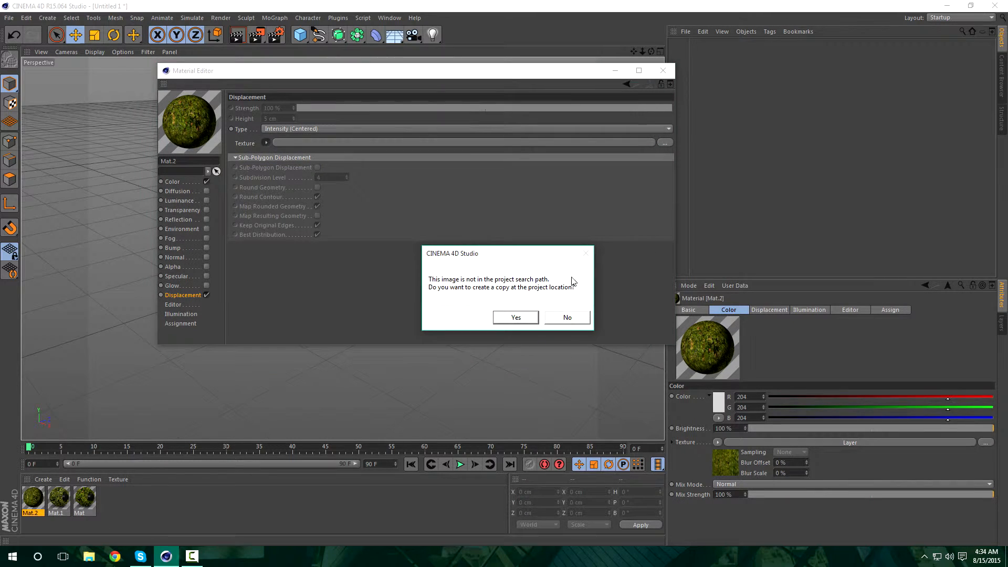
pyautogui.click(566, 317)
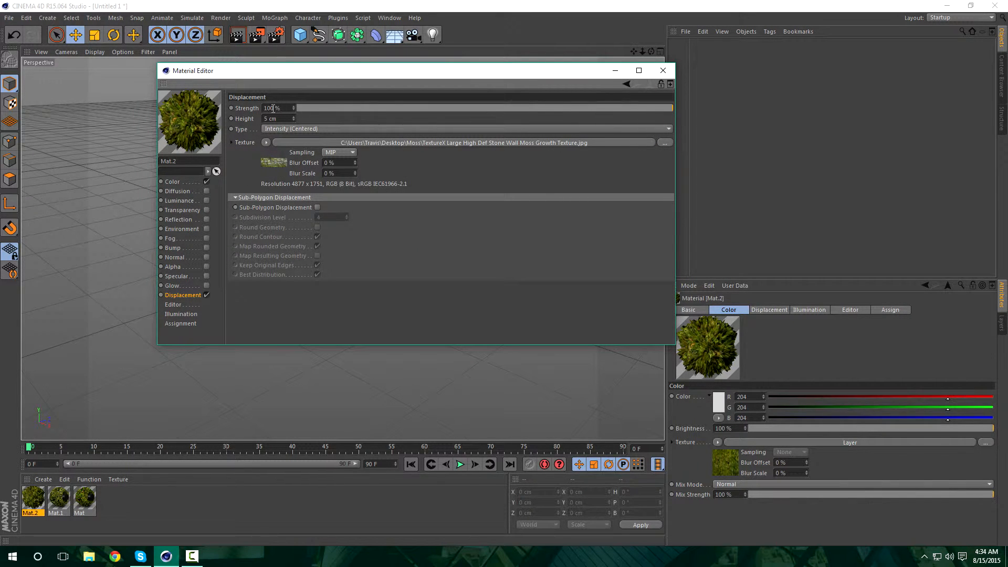
pyautogui.tripleClick(273, 107)
pyautogui.write('20')
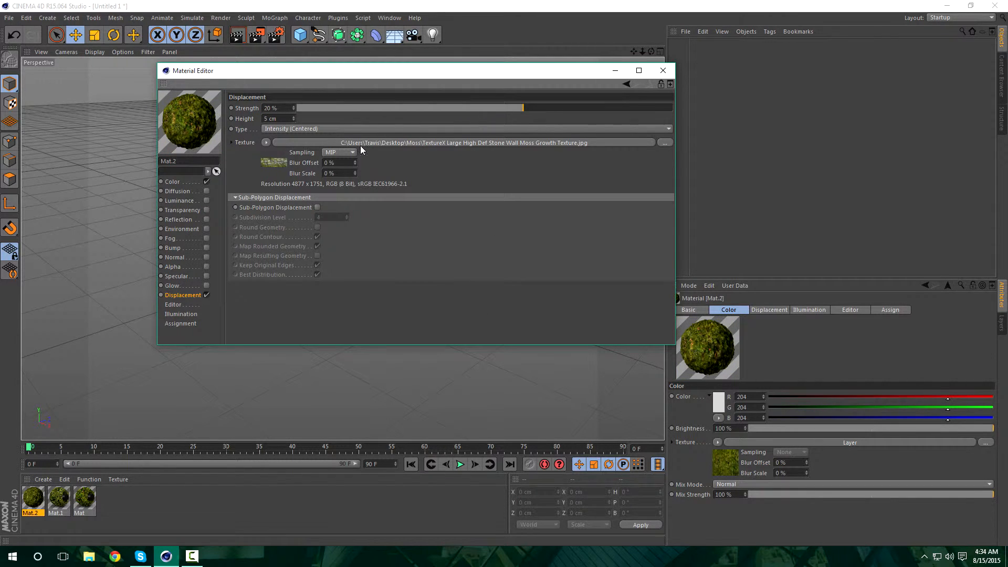
pyautogui.moveTo(307, 206)
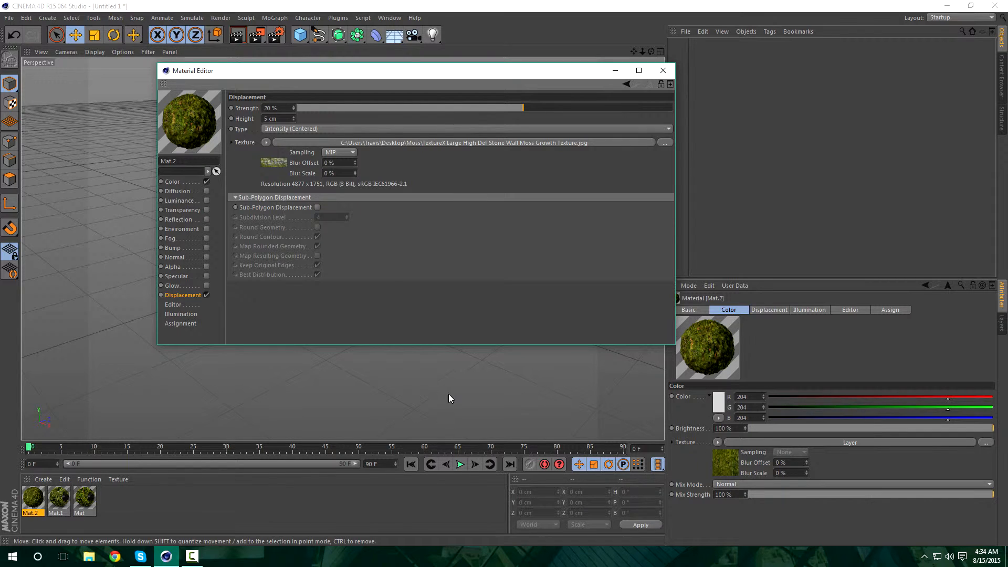
pyautogui.moveTo(253, 234)
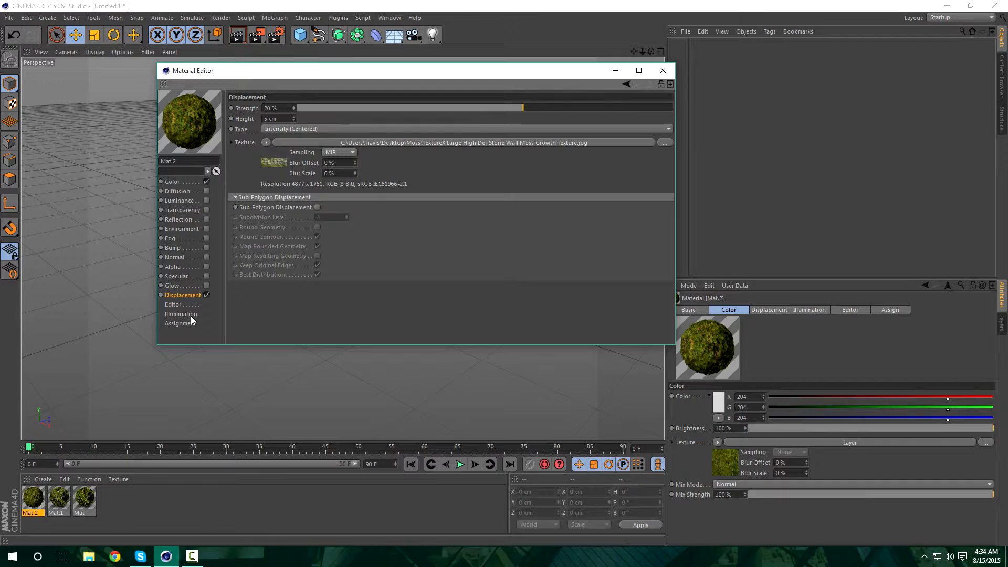
pyautogui.click(174, 285)
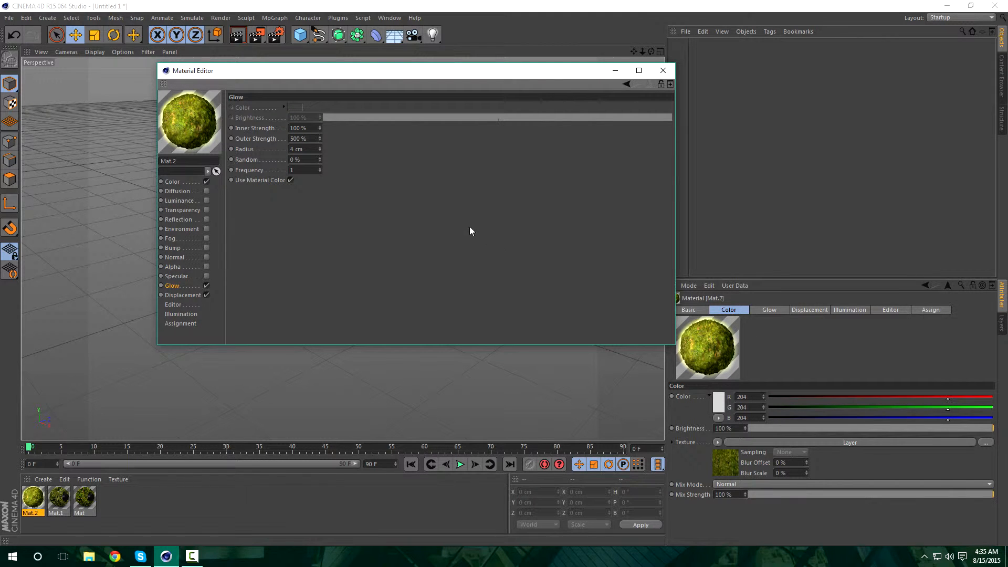
# Set the glow outer strength to 4% and inner strength to 25%.
pyautogui.tripleClick(297, 138)
pyautogui.write('4')
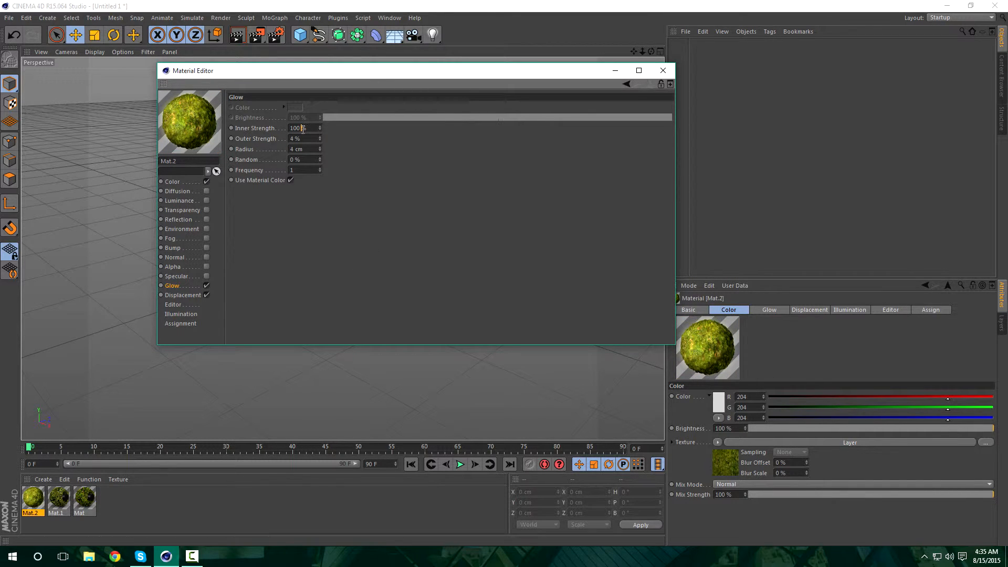
pyautogui.tripleClick(297, 128)
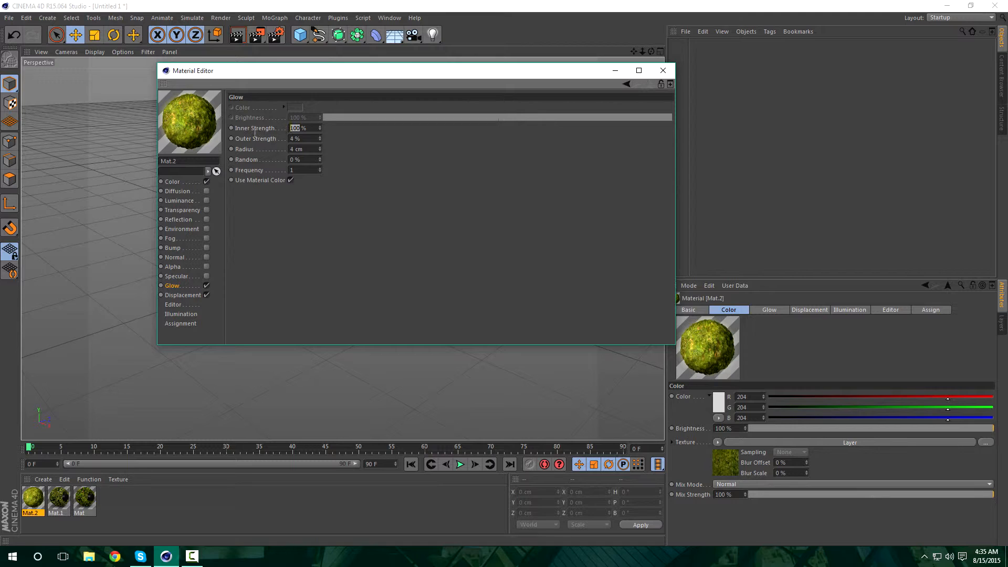
pyautogui.moveTo(202, 128)
pyautogui.write('25')
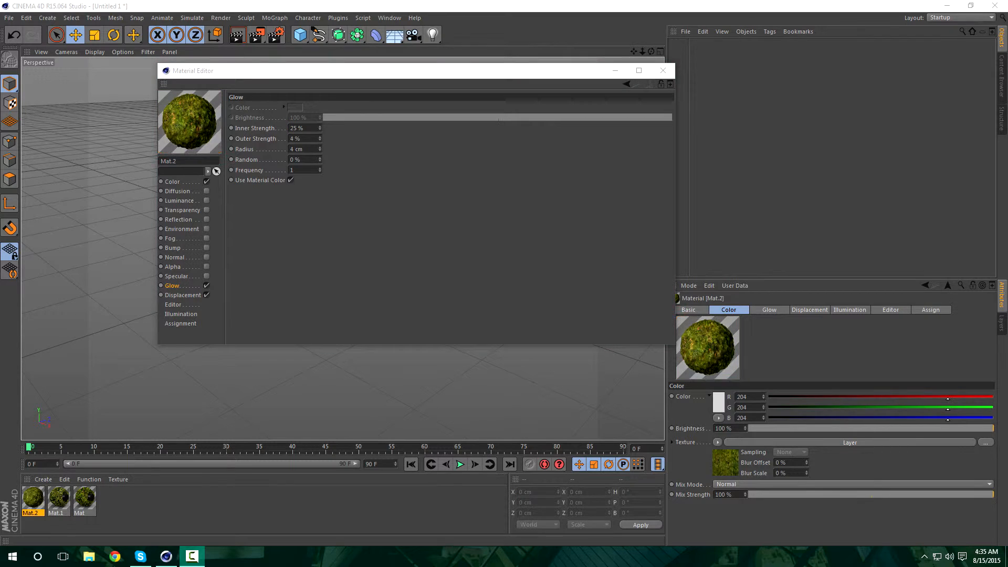
pyautogui.moveTo(38, 133)
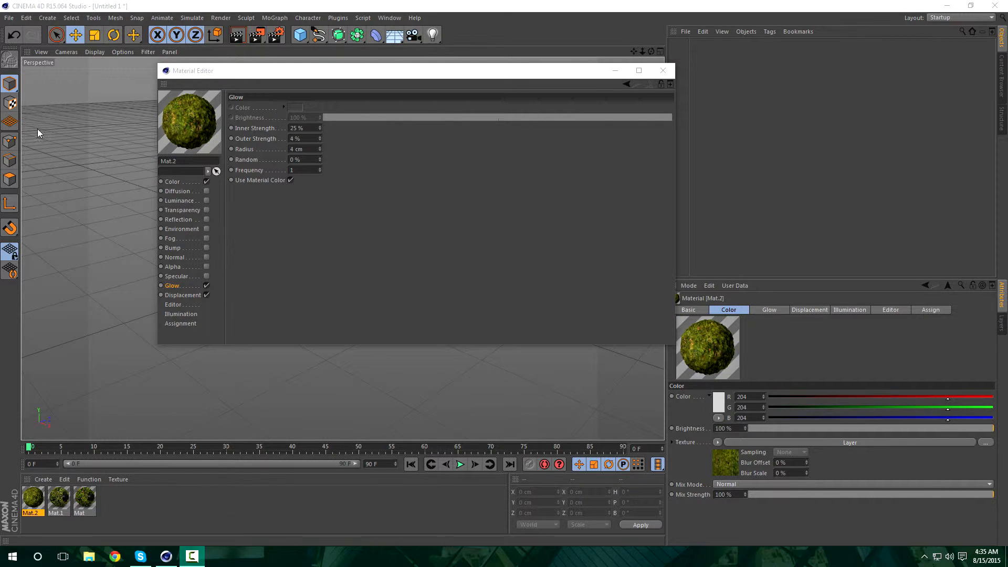
pyautogui.moveTo(165, 189)
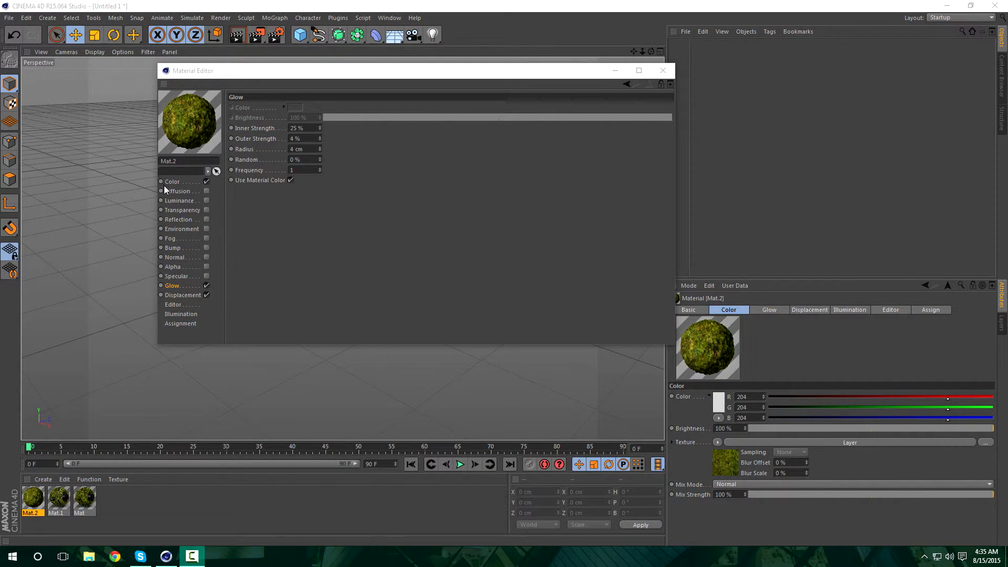
# Enable Bump at 150% with a layered texture, change the preview shape and switch Glow on.
pyautogui.click(277, 154)
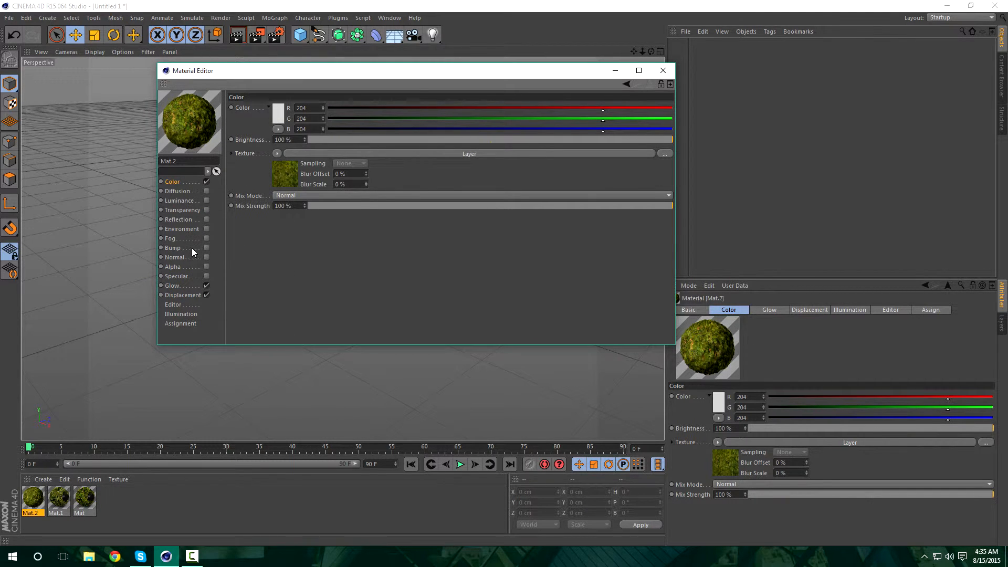
pyautogui.click(174, 248)
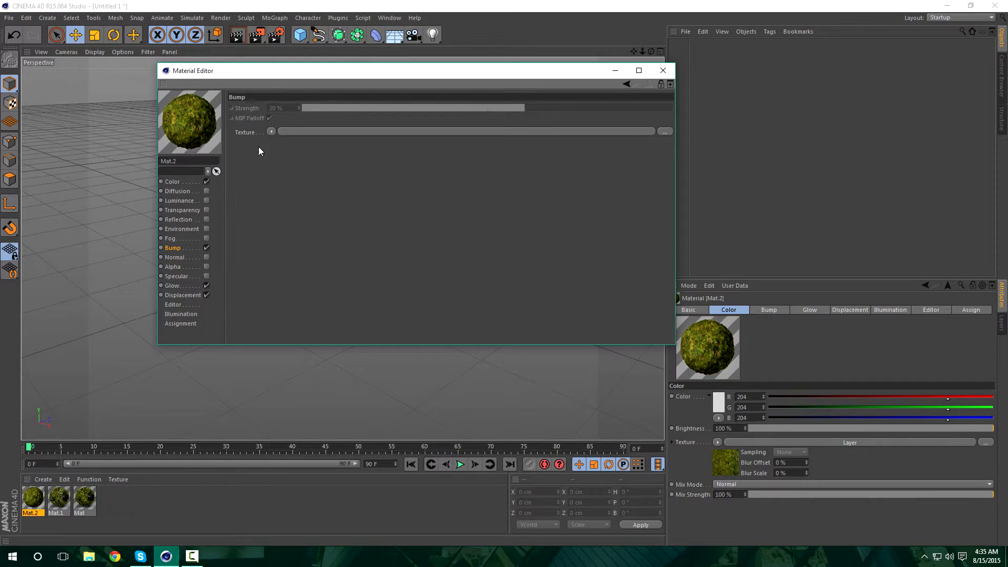
pyautogui.click(271, 132)
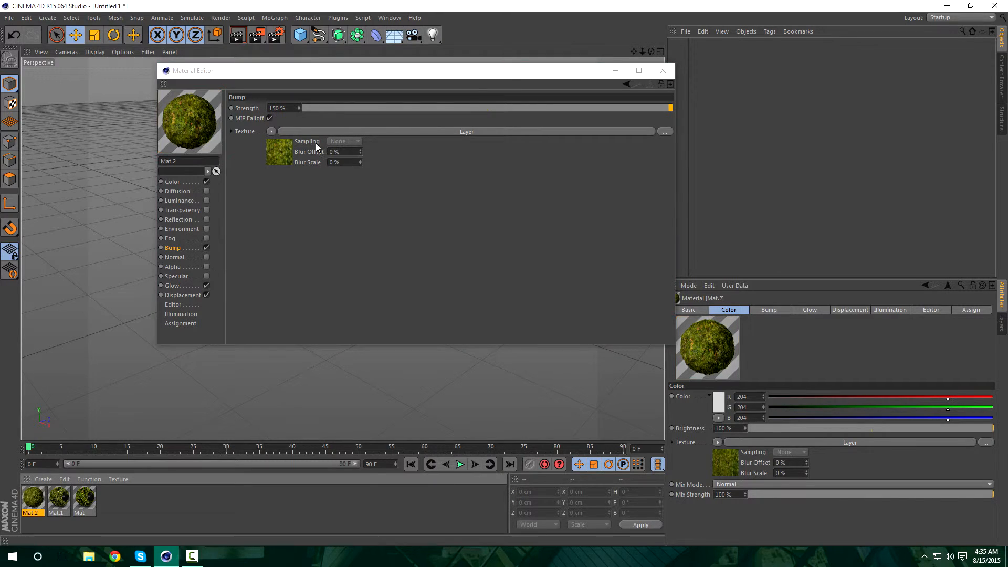
pyautogui.moveTo(227, 110)
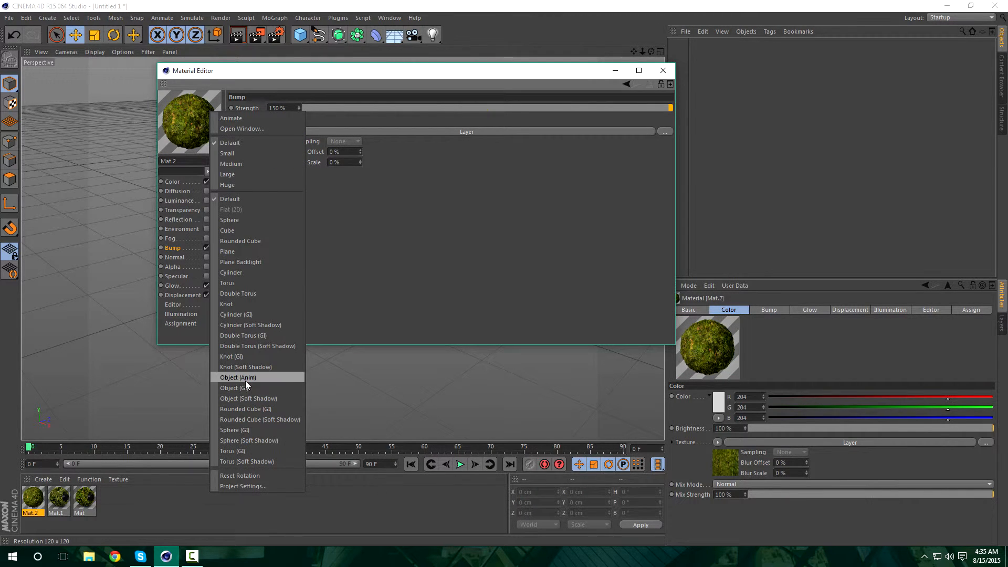
pyautogui.click(237, 377)
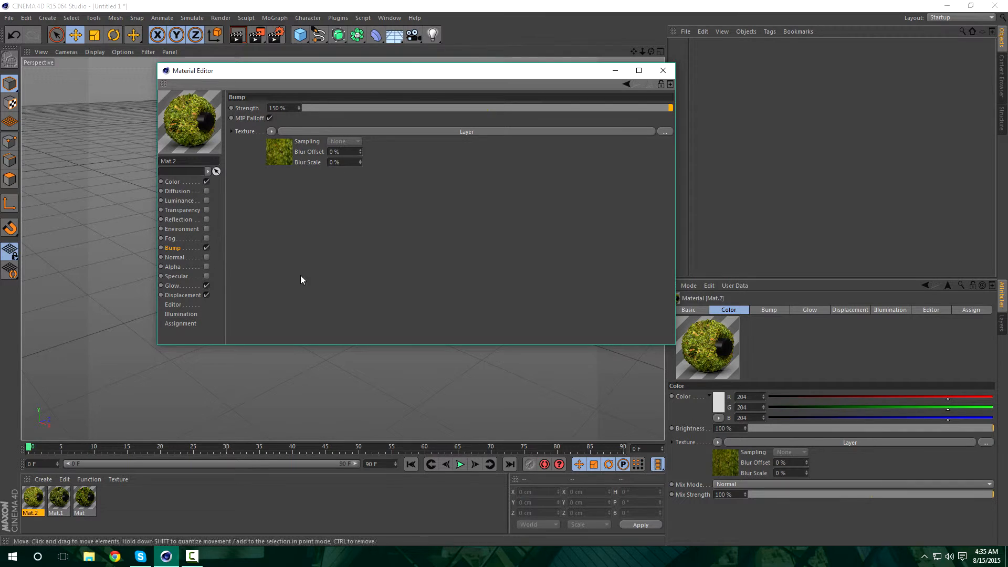
pyautogui.moveTo(212, 287)
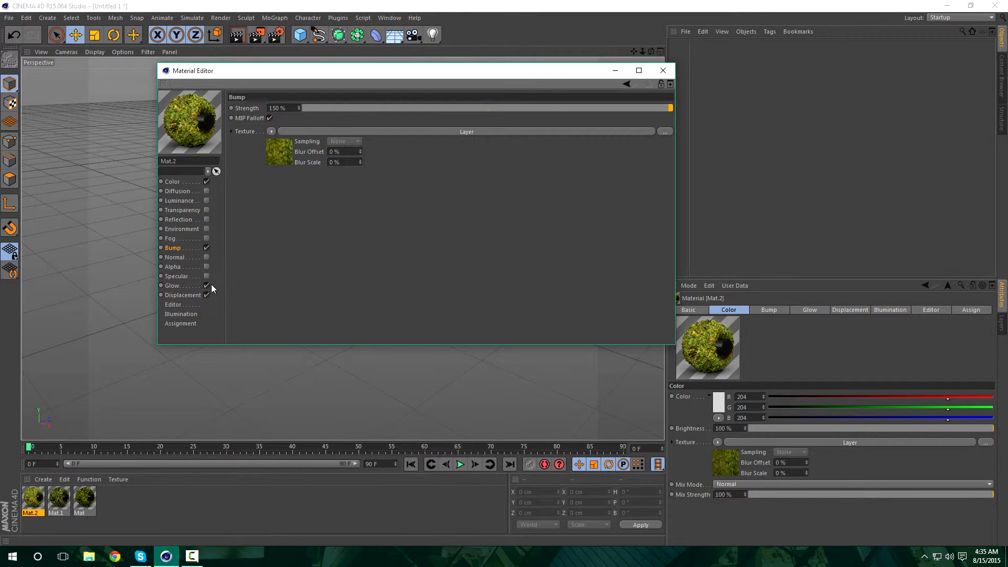
pyautogui.click(206, 286)
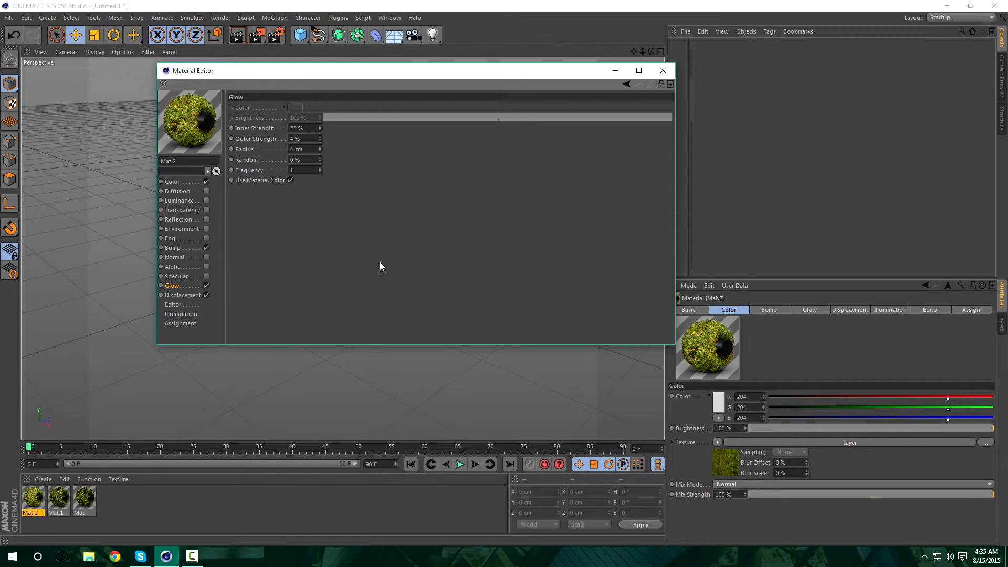
pyautogui.moveTo(269, 223)
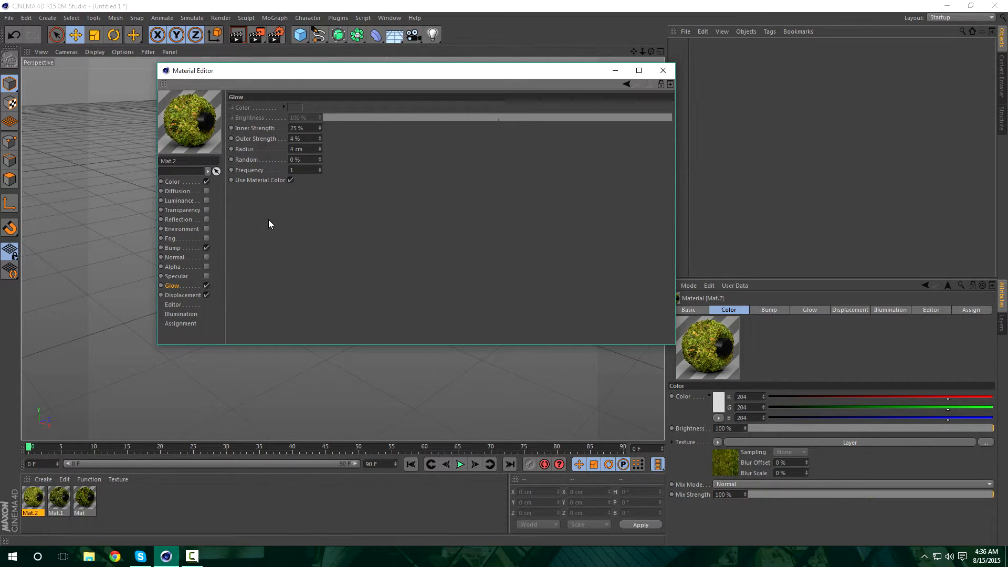
pyautogui.moveTo(224, 233)
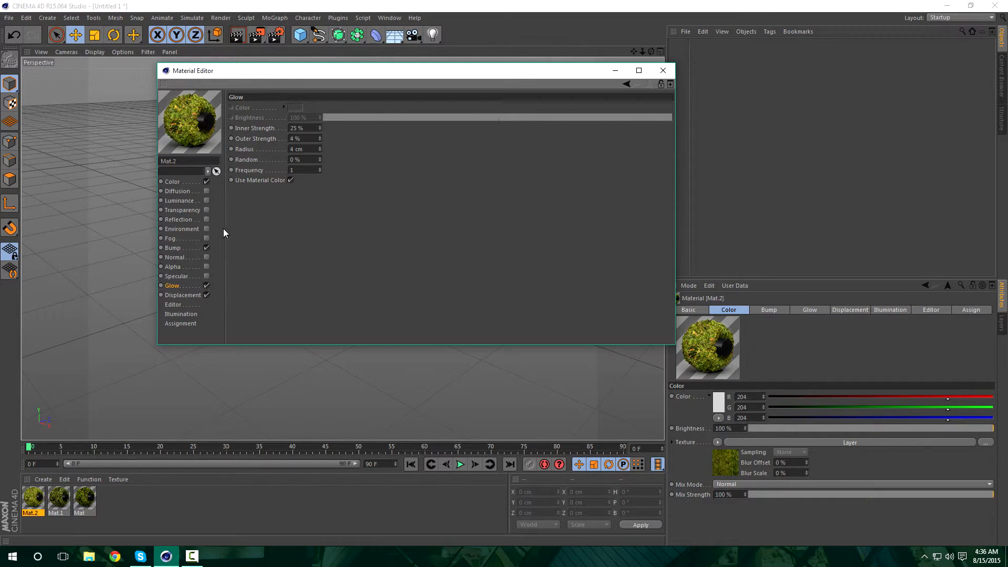
# Enable Reflection driven by a Fresnel shader with brightness lowered to 8%.
pyautogui.click(180, 219)
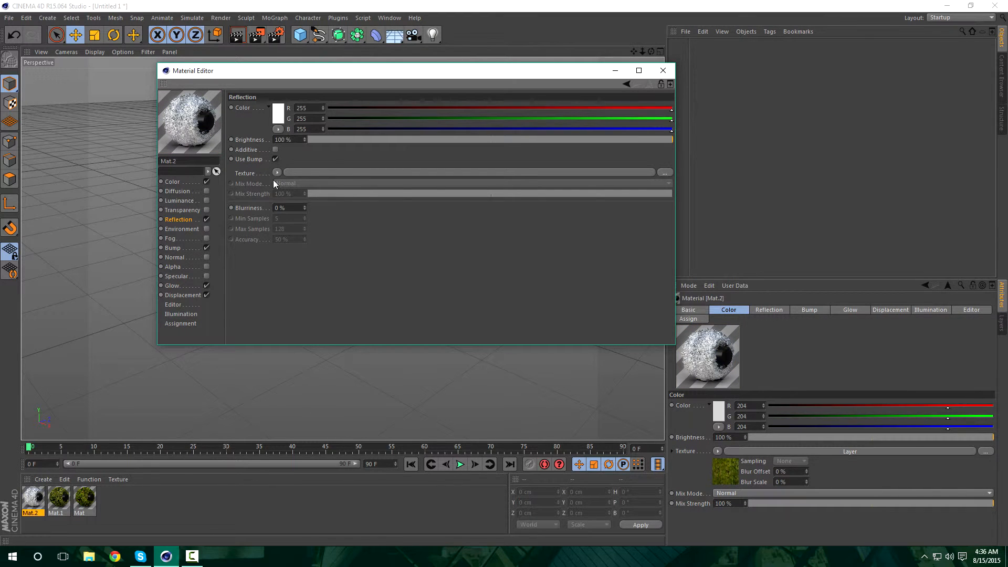
pyautogui.click(277, 173)
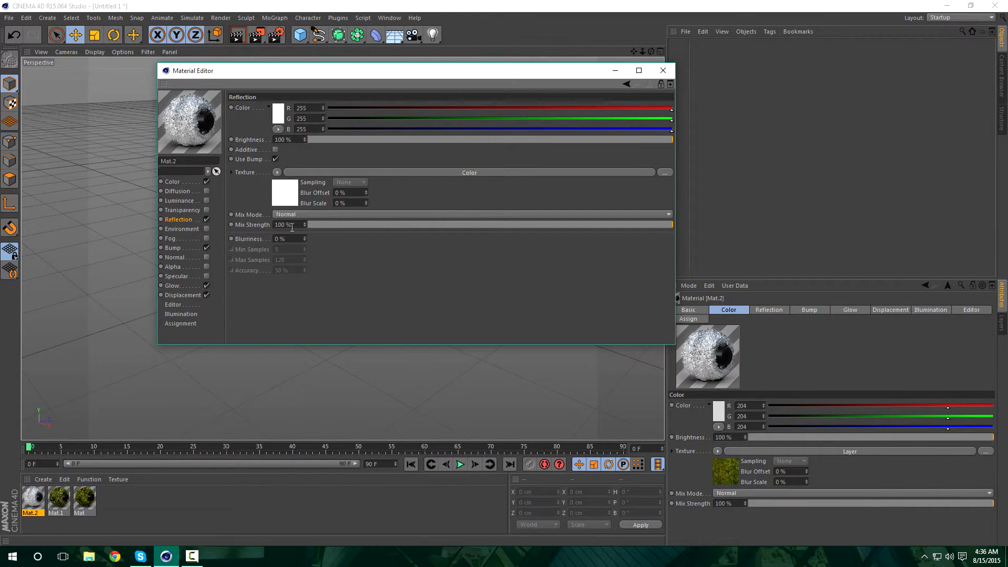
pyautogui.click(277, 173)
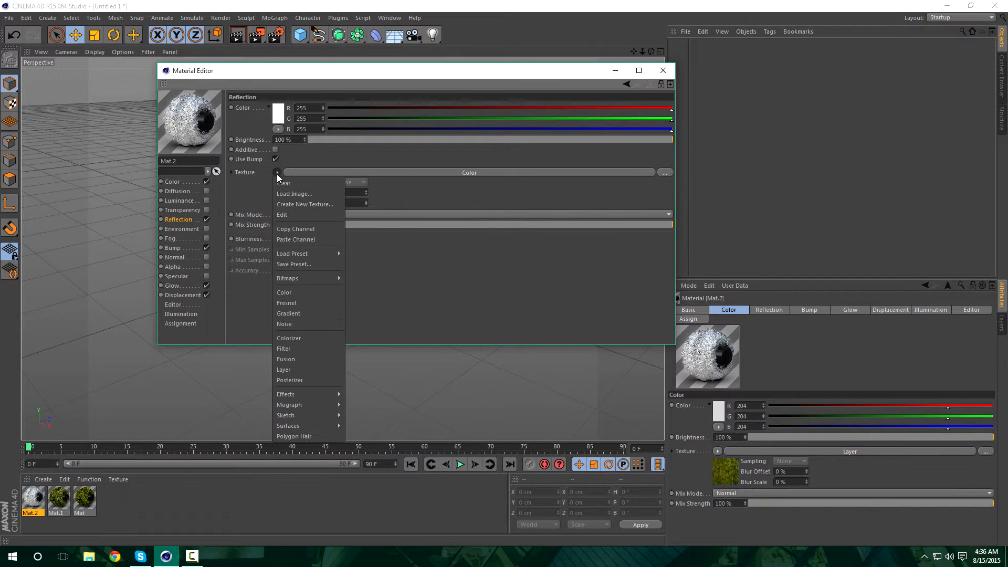
pyautogui.click(286, 303)
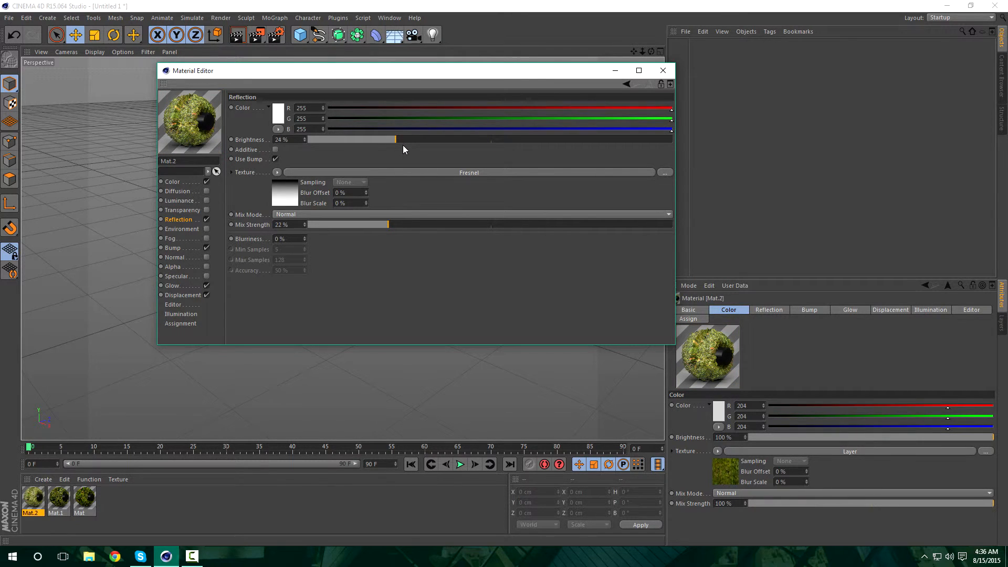
pyautogui.moveTo(396, 139); pyautogui.dragTo(336, 138)
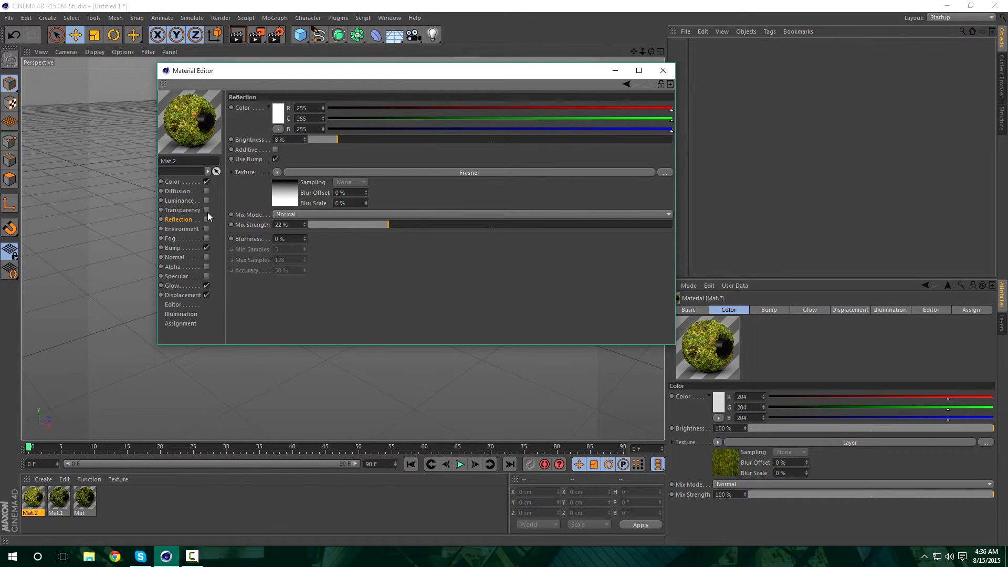
pyautogui.moveTo(203, 313)
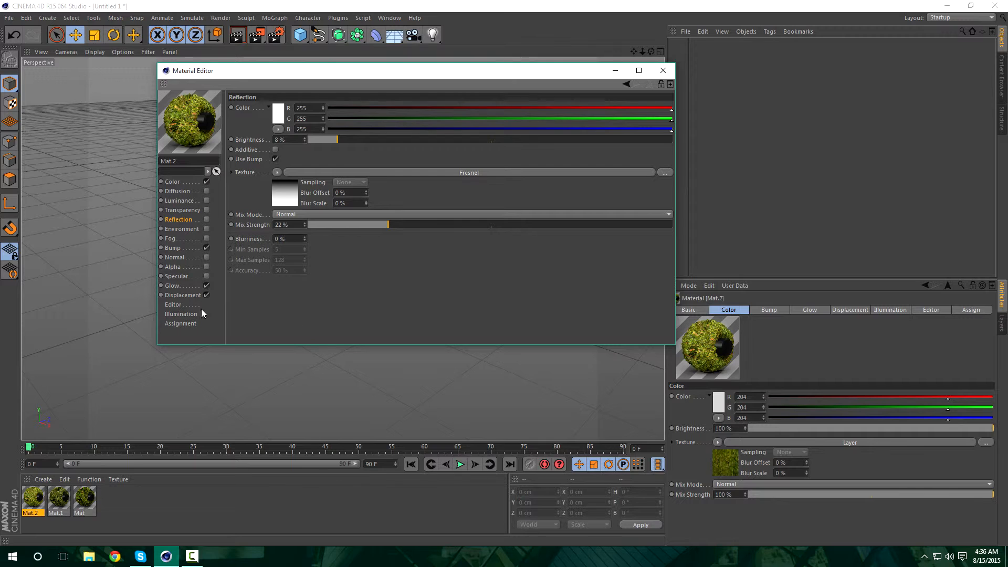
pyautogui.moveTo(392, 198)
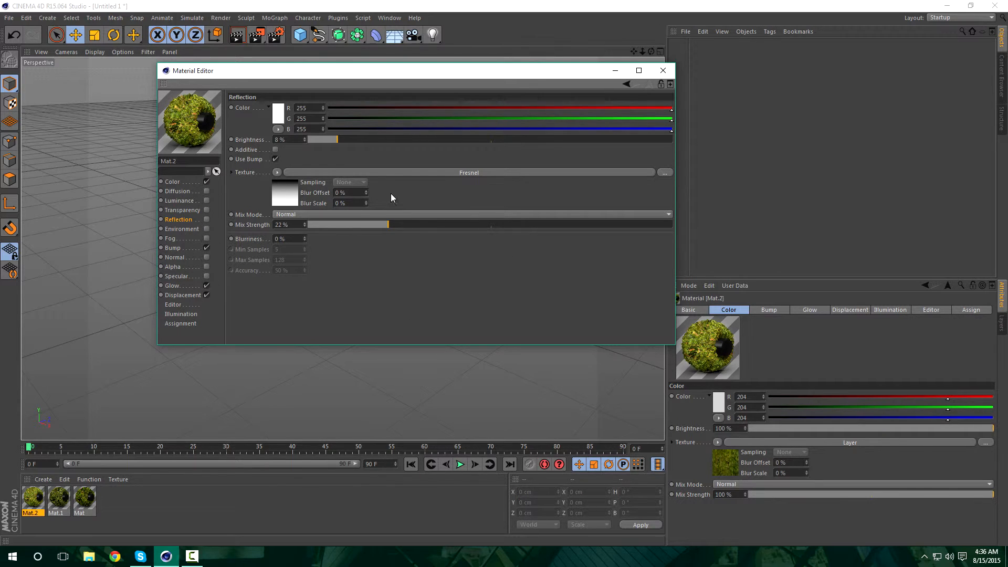
pyautogui.moveTo(150, 187)
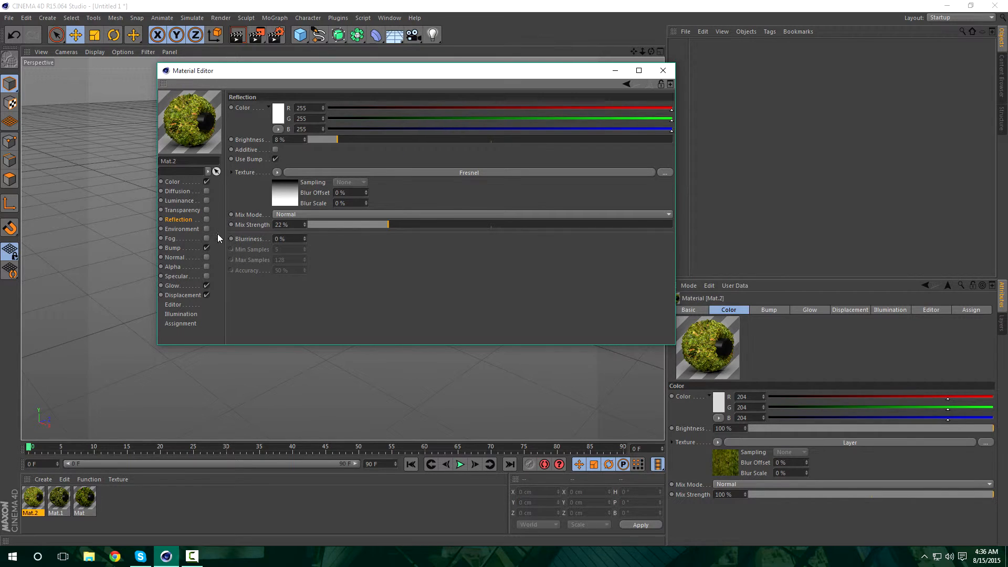
pyautogui.moveTo(180, 193)
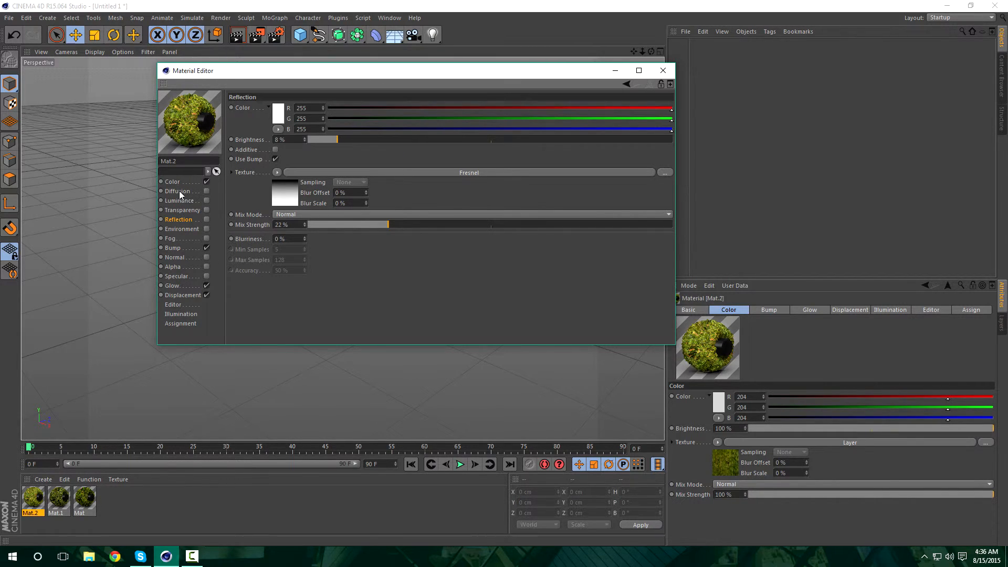
# Check the Diffusion and Luminance channels, then show the Editor display settings.
pyautogui.click(178, 191)
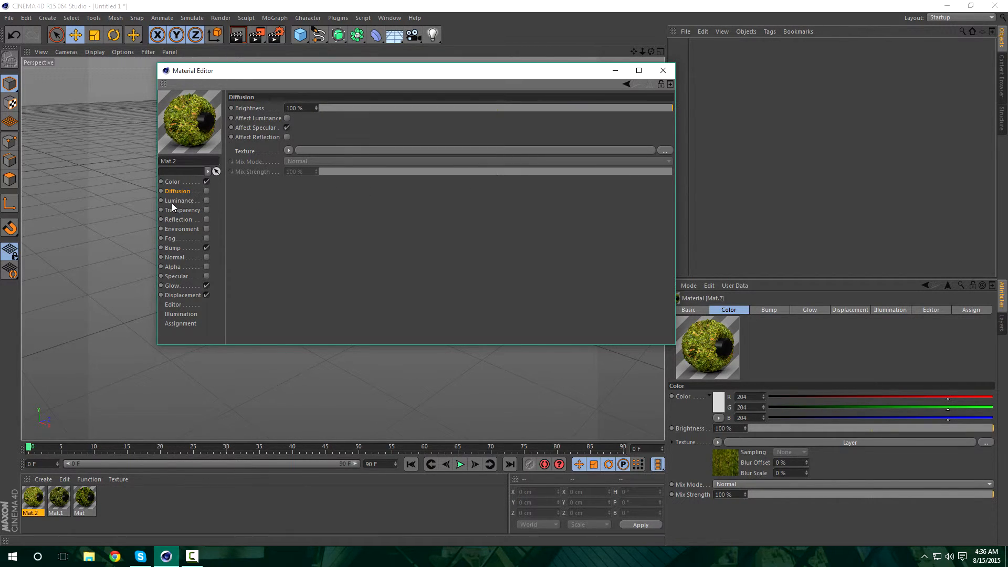
pyautogui.click(180, 200)
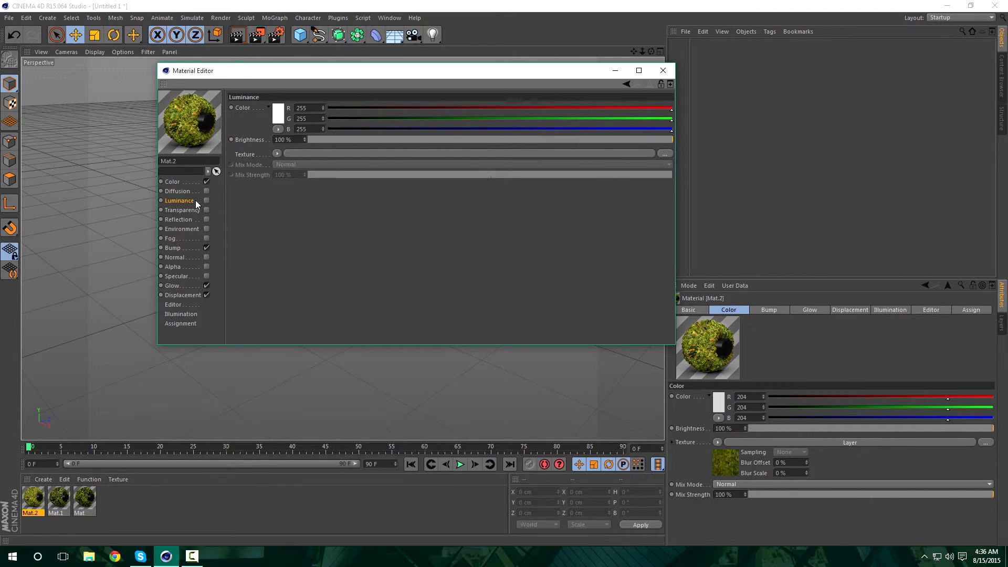
pyautogui.moveTo(180, 223)
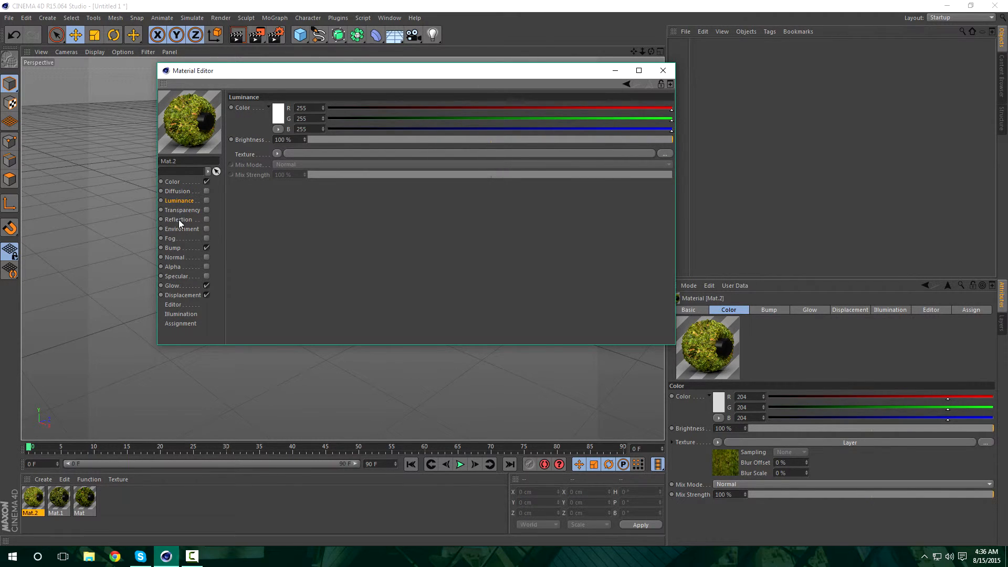
pyautogui.moveTo(282, 273)
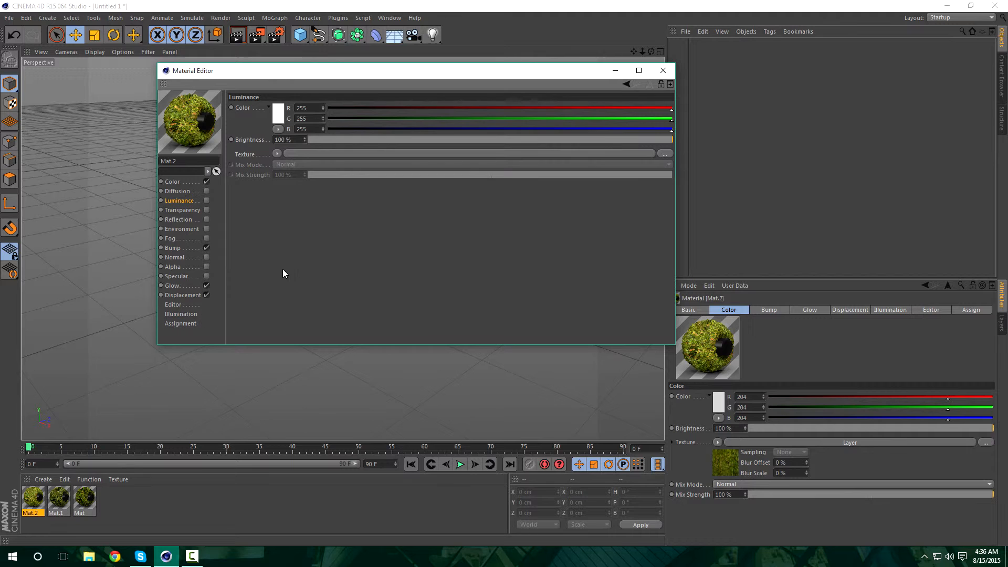
pyautogui.click(174, 305)
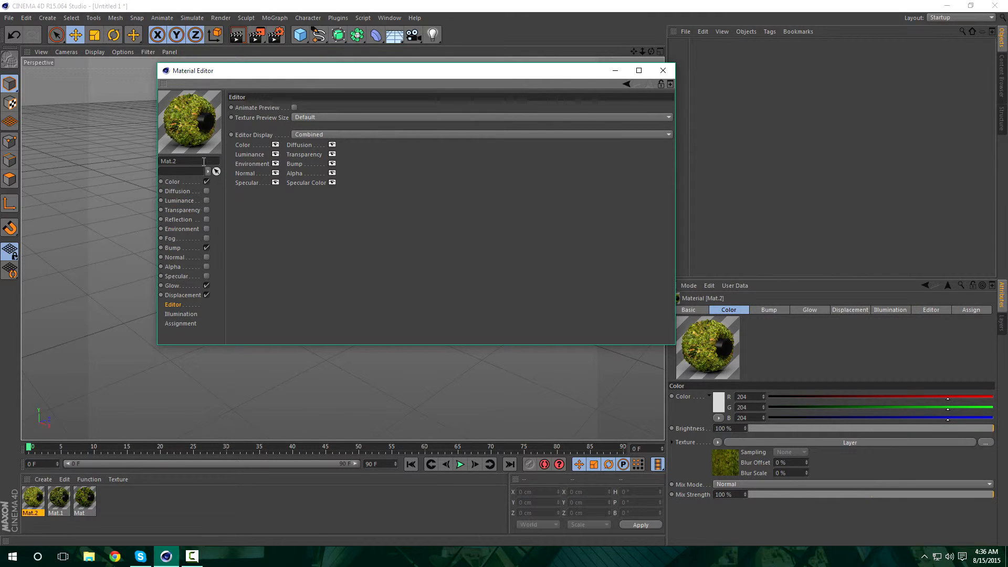
# Return to Mat.2's Color channel to review the layered moss texture.
pyautogui.click(171, 182)
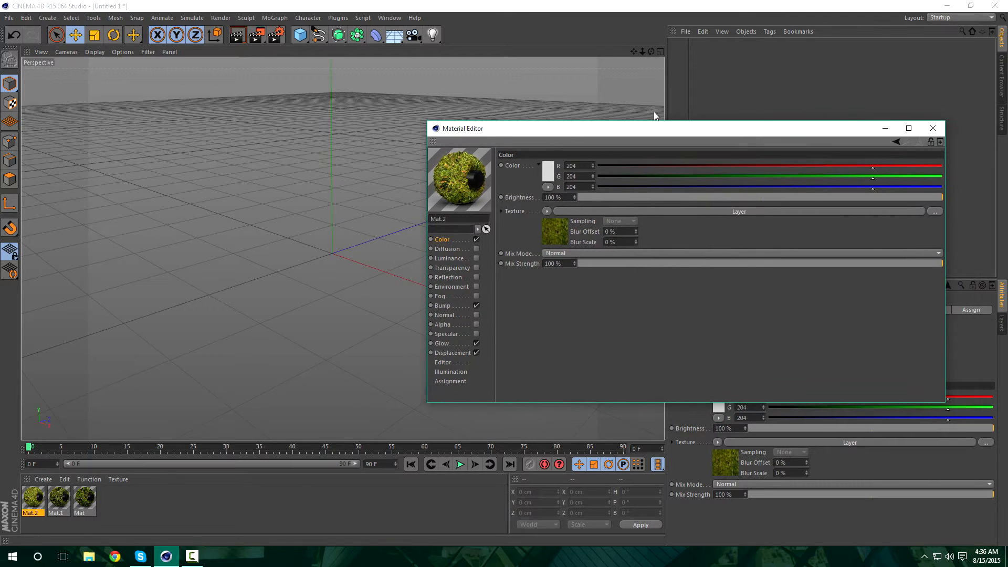
pyautogui.moveTo(605, 102)
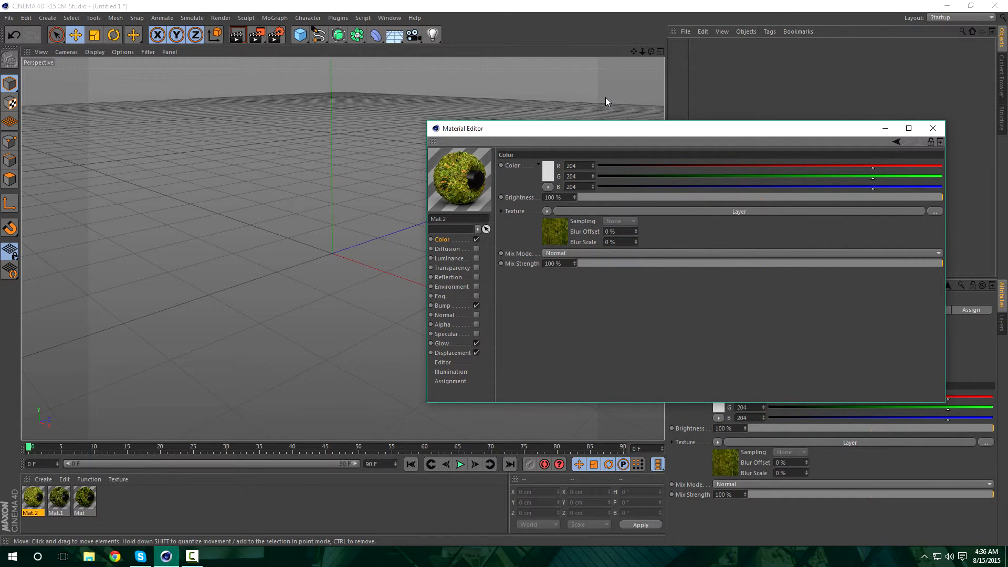
pyautogui.moveTo(500, 35)
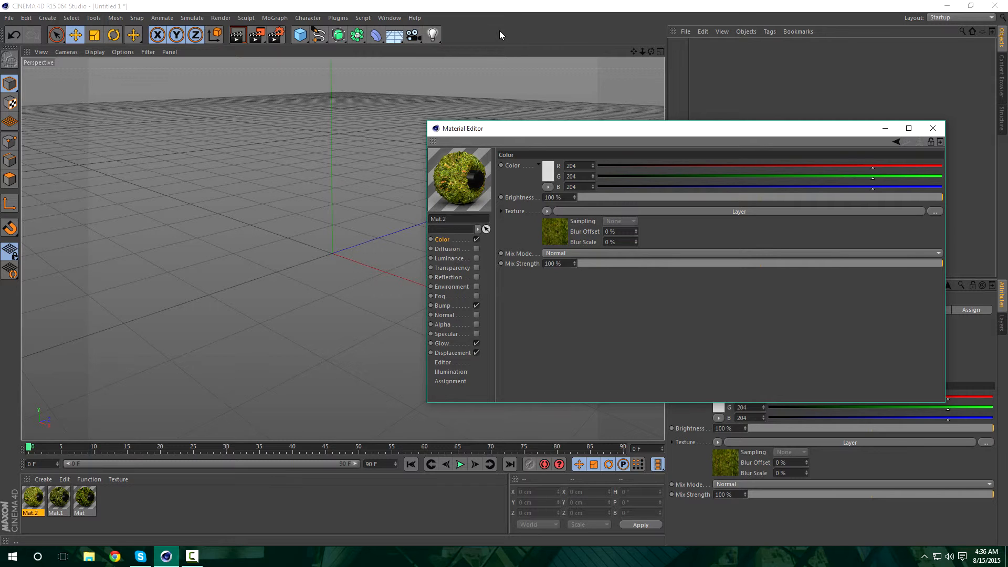
pyautogui.moveTo(546, 230)
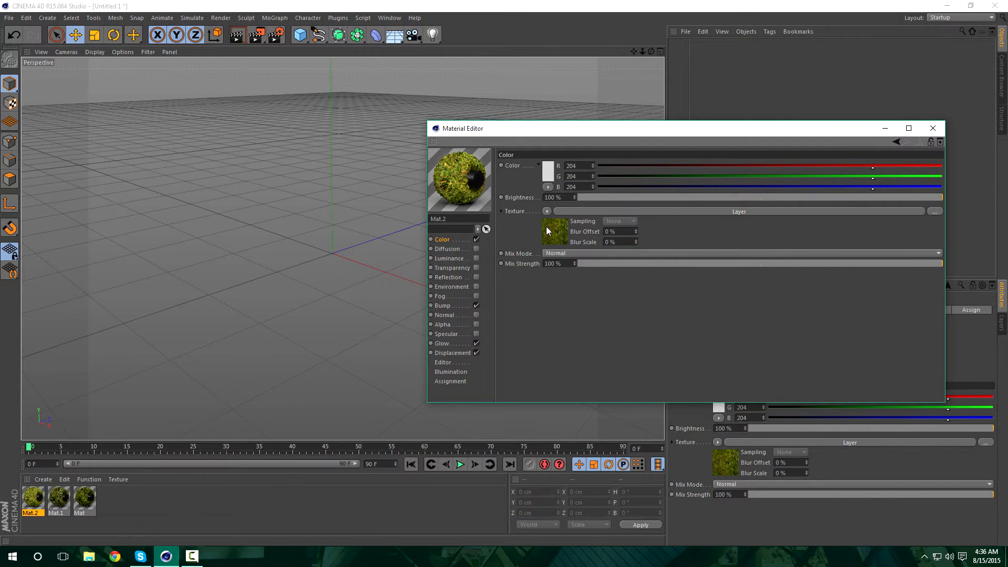
pyautogui.moveTo(757, 213)
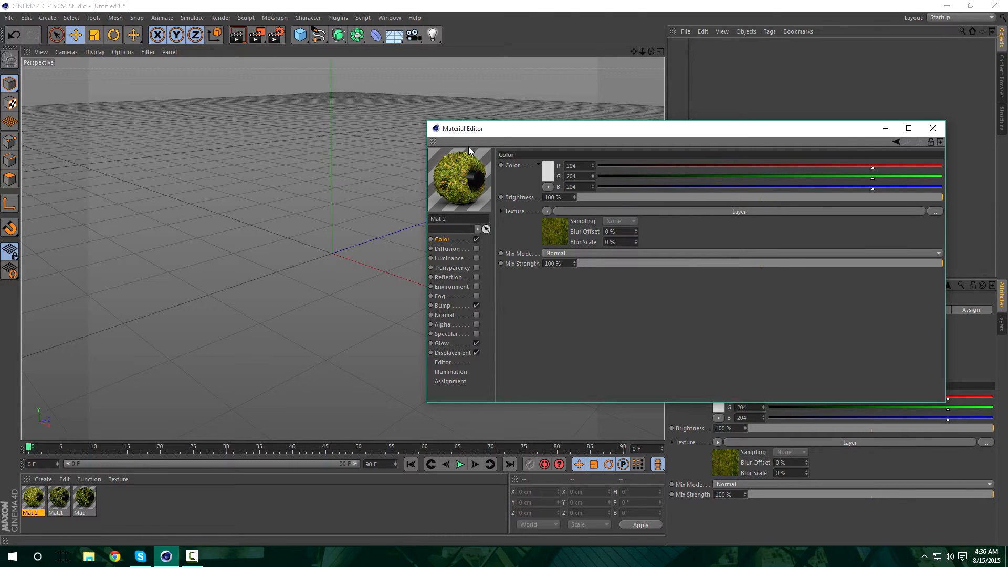
pyautogui.moveTo(503, 226)
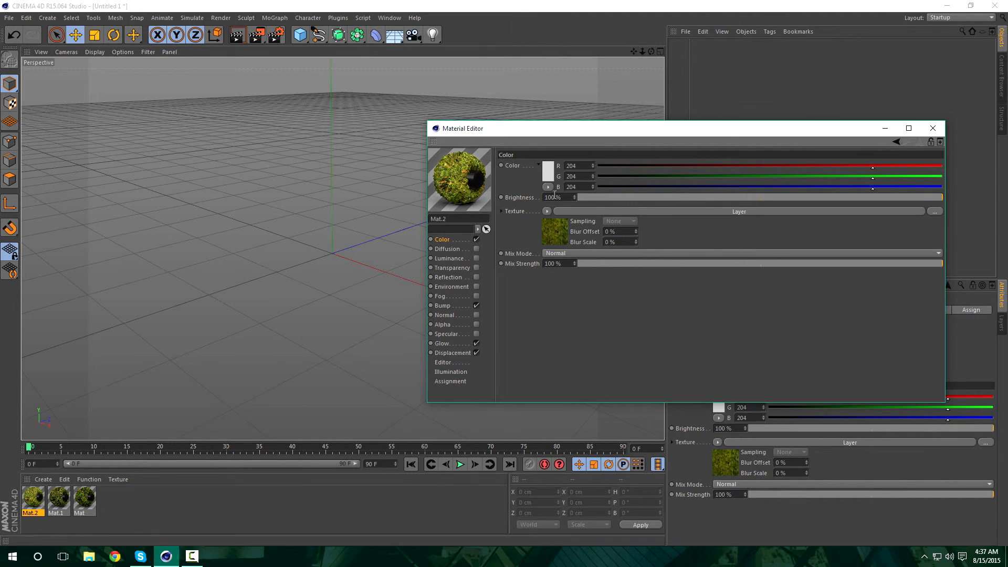
pyautogui.moveTo(689, 159)
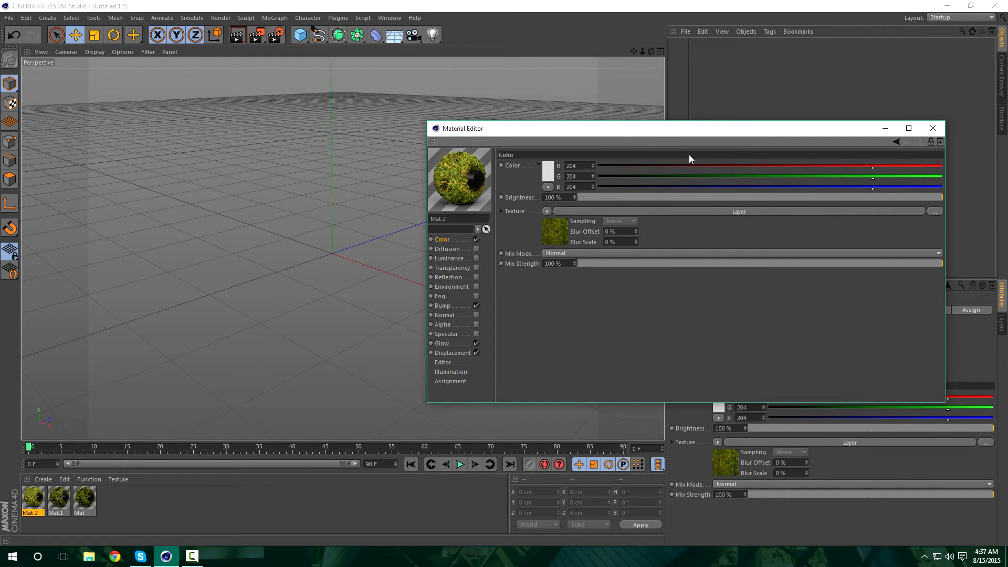
pyautogui.moveTo(503, 135)
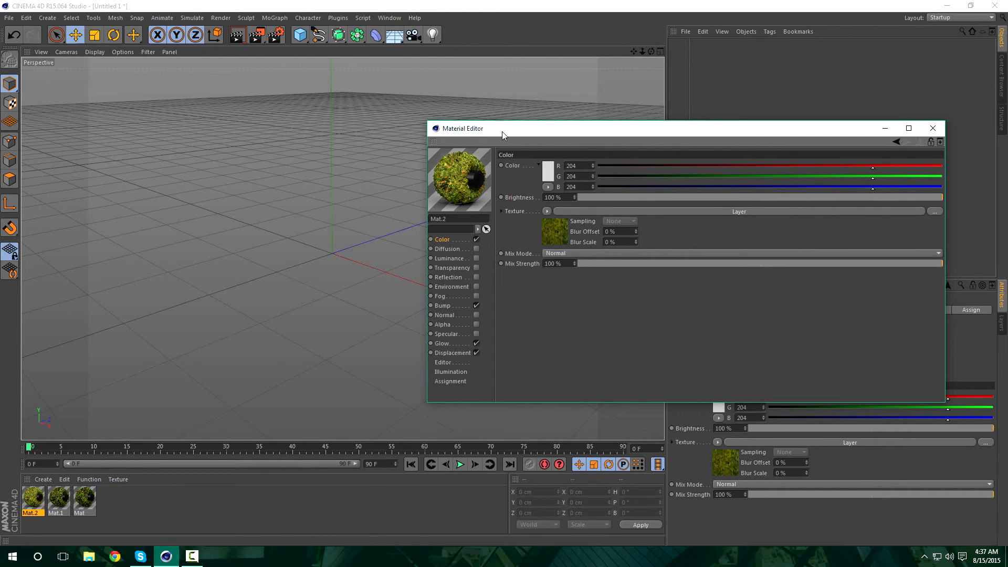
pyautogui.moveTo(651, 192)
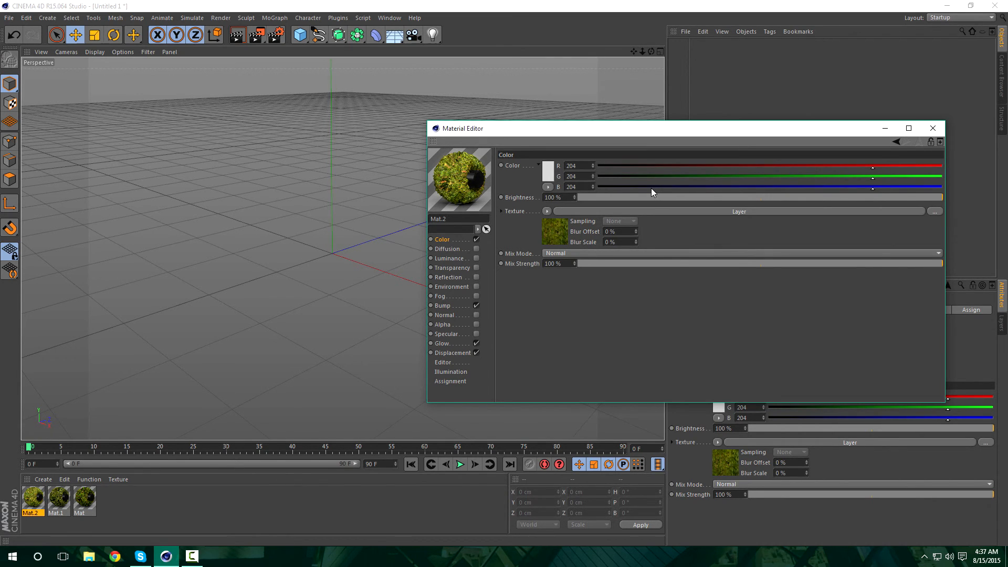
pyautogui.moveTo(685, 161)
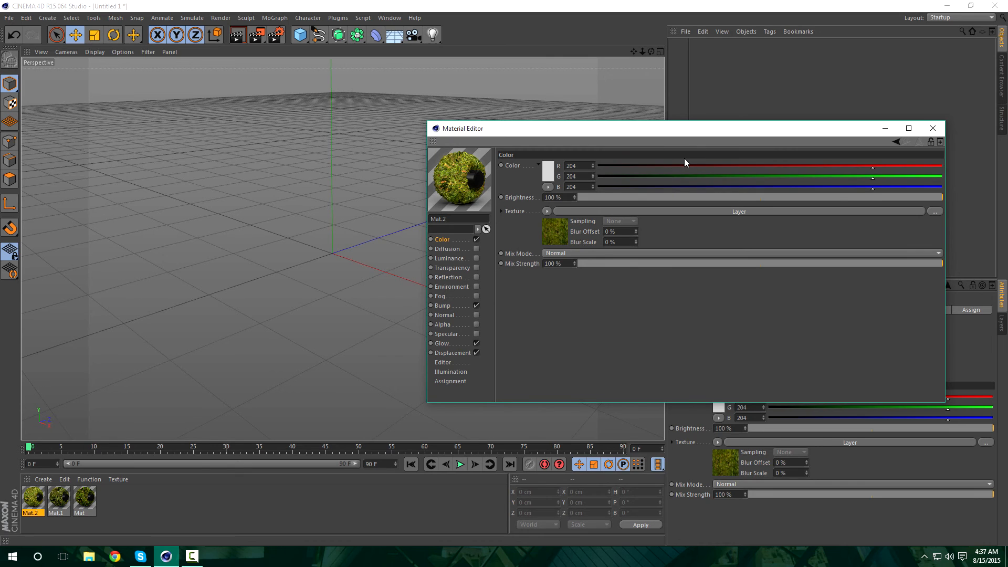
pyautogui.moveTo(648, 185)
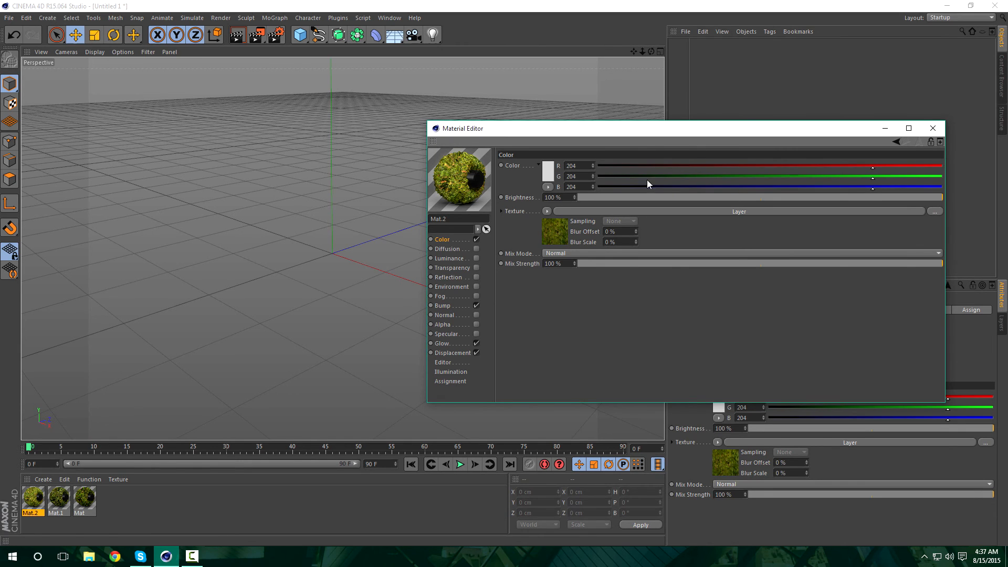
pyautogui.moveTo(648, 185)
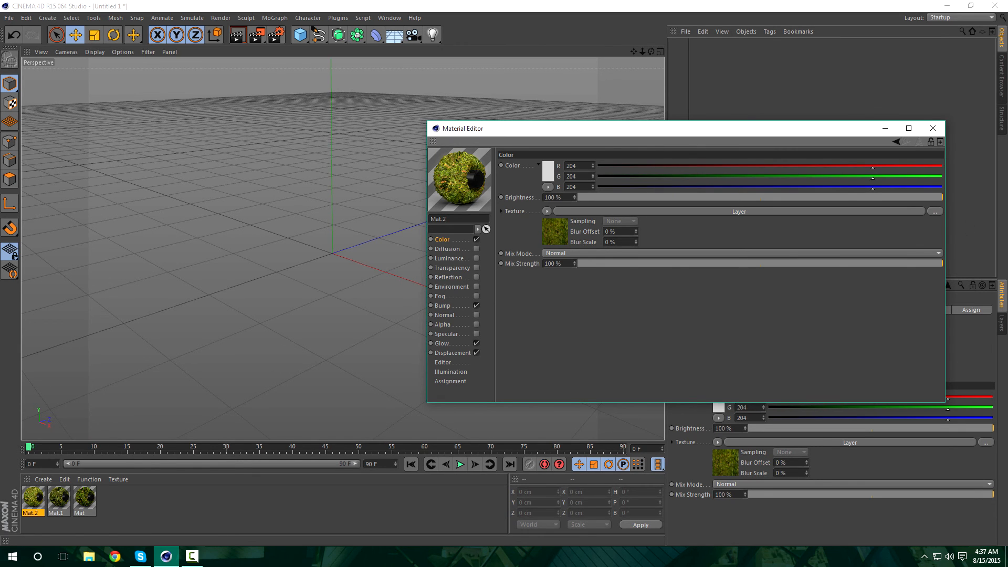